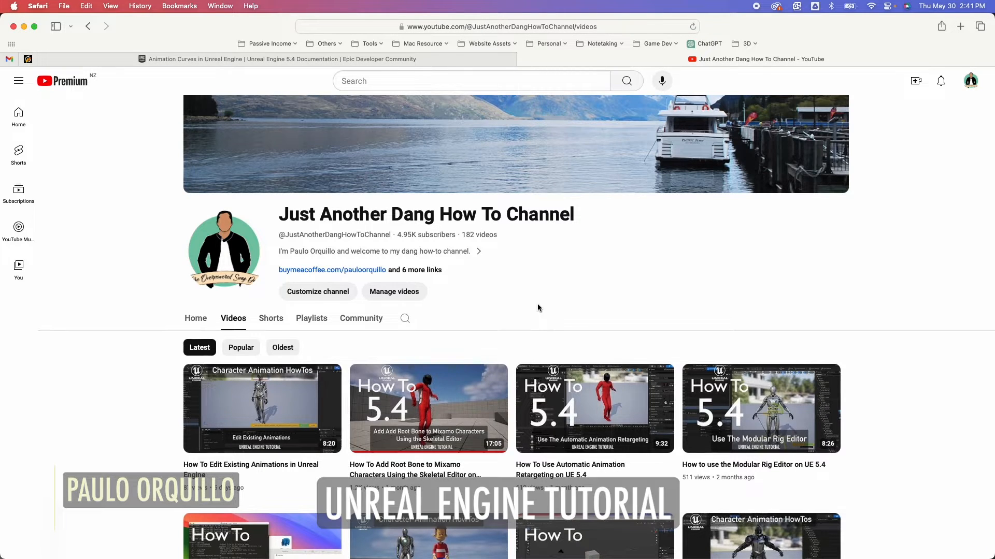
Read the Unreal Engine 5.4 Animation Curves documentation page in Safari.
click(276, 59)
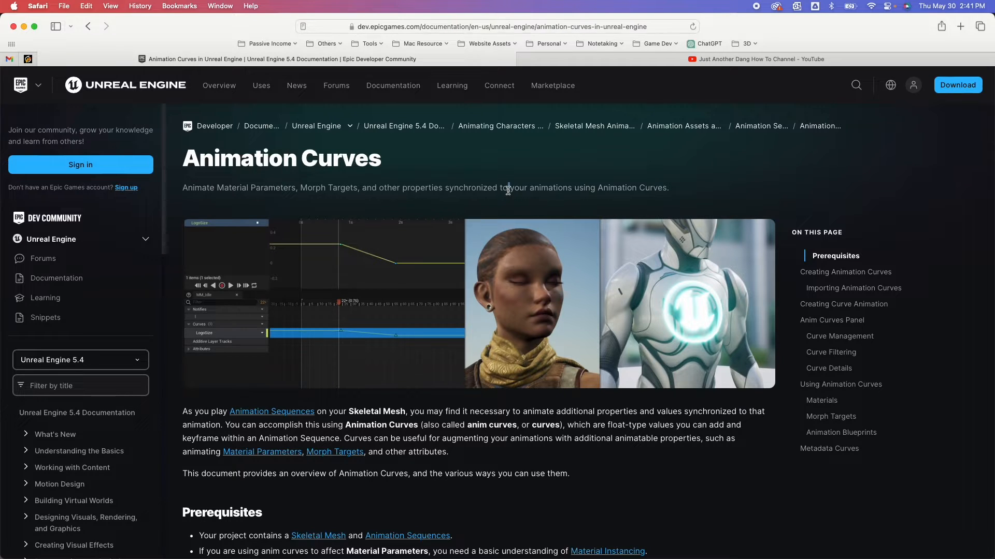
scroll(down, 3)
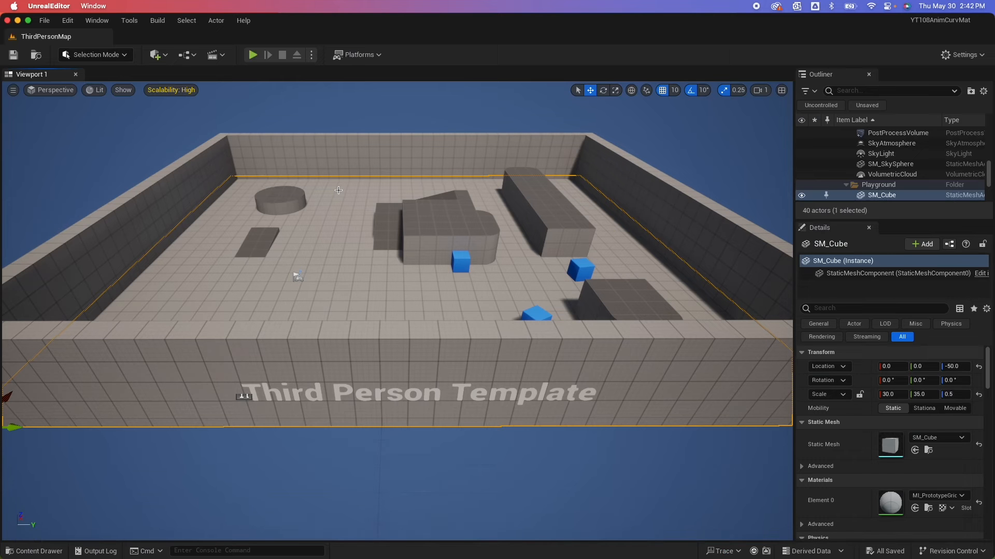
From the Content Drawer open MF_Idle, SKM_Quinn and its MI_Quinn_01 material instance.
click(36, 550)
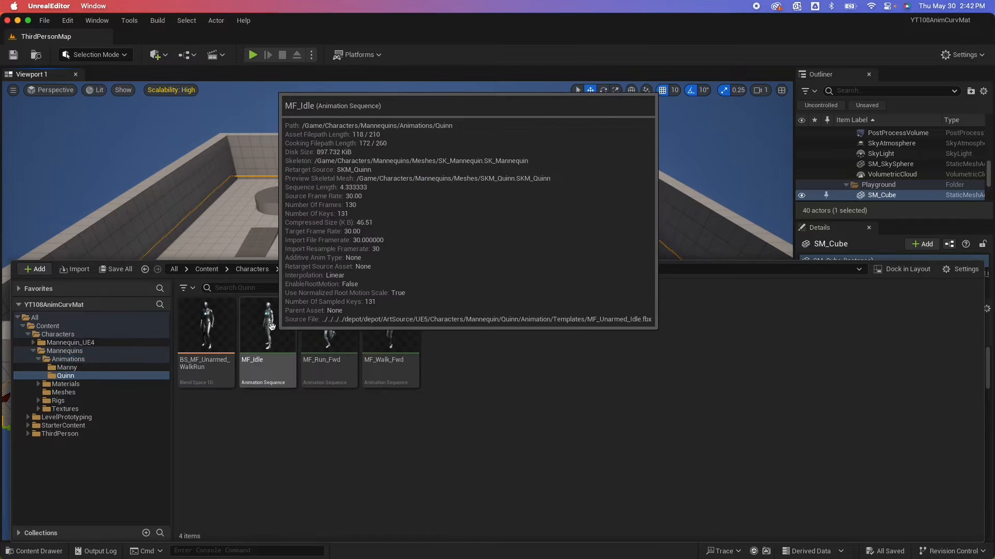
double_click(267, 324)
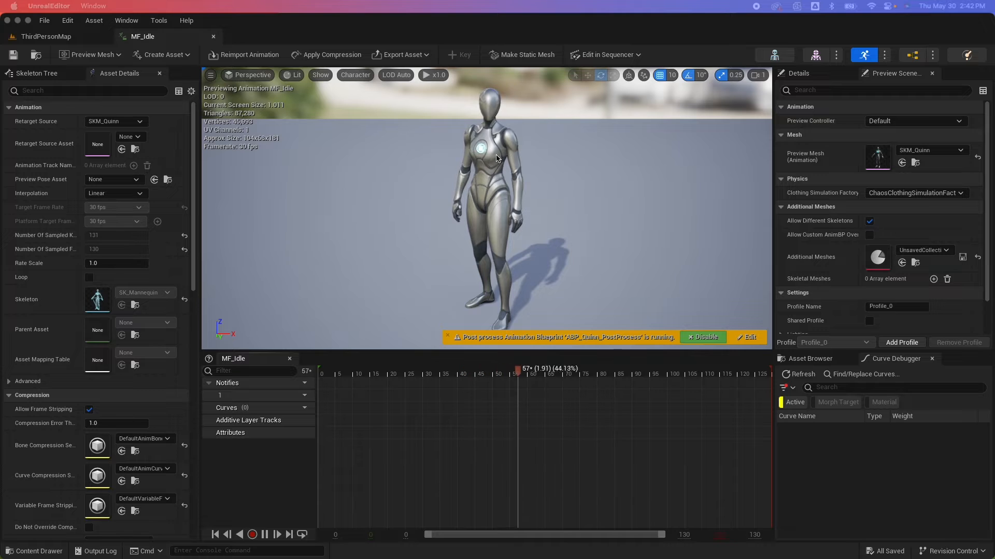
mouse_move(816, 56)
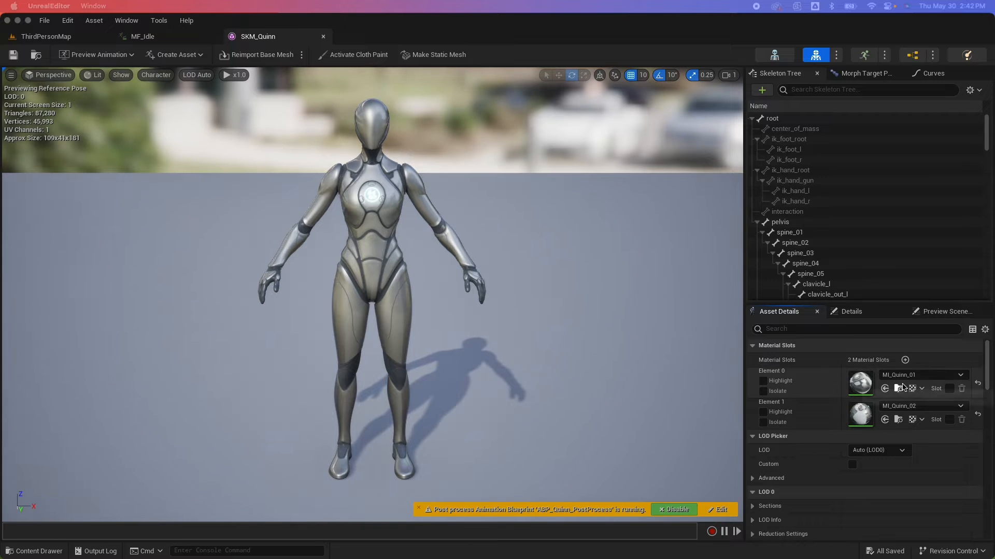
mouse_move(802, 358)
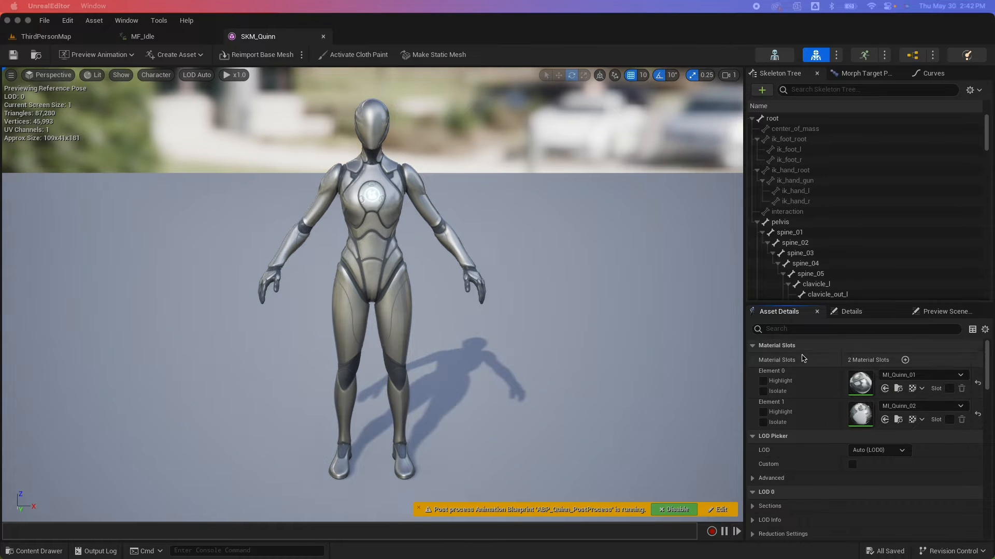
click(35, 551)
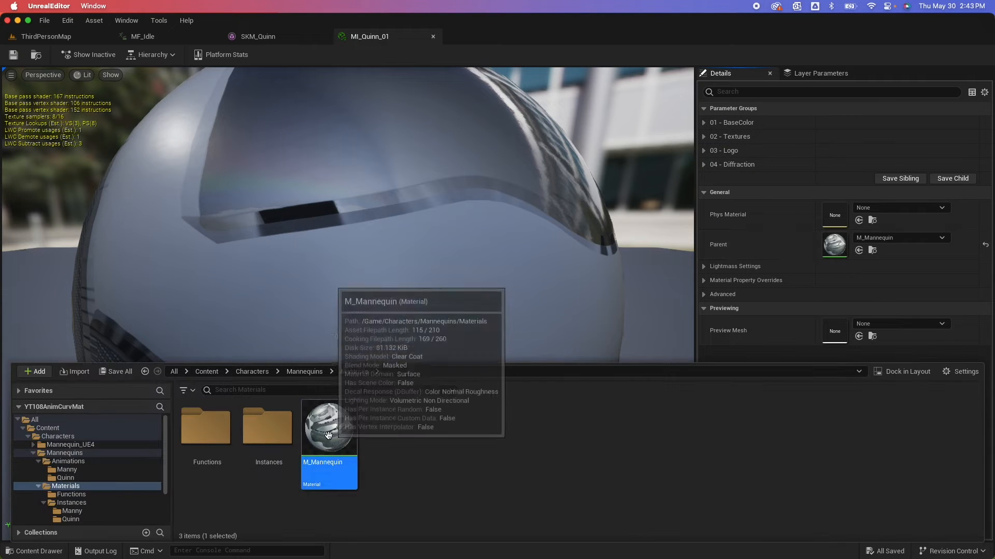
Open M_Mannequin and locate the LogoSize parameter under Global 03 - Logo.
double_click(329, 428)
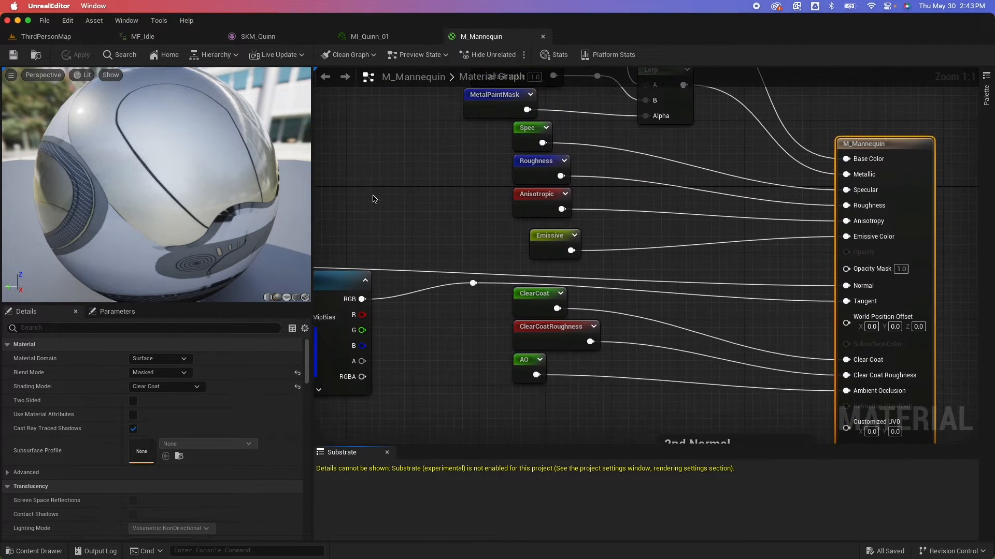
mouse_move(870, 227)
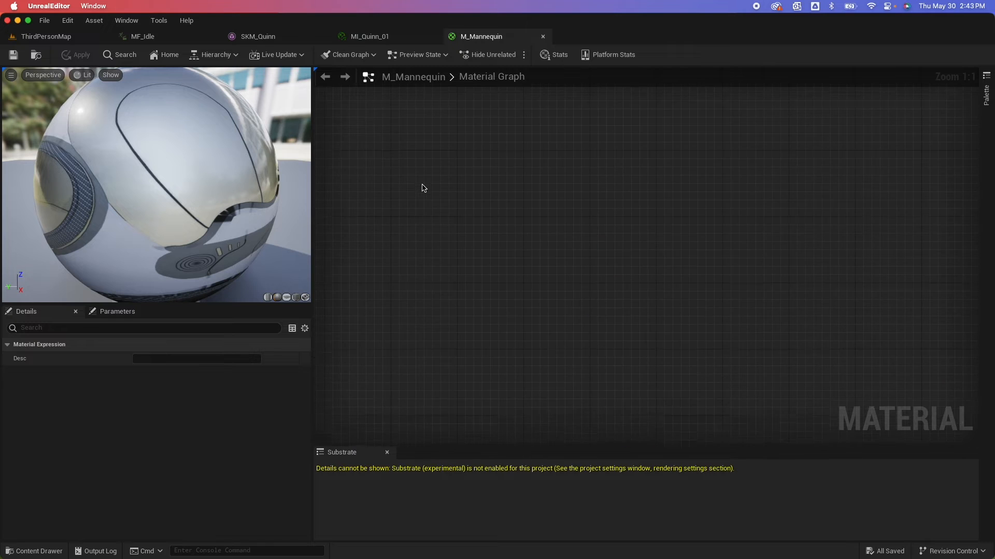
scroll(down, 3)
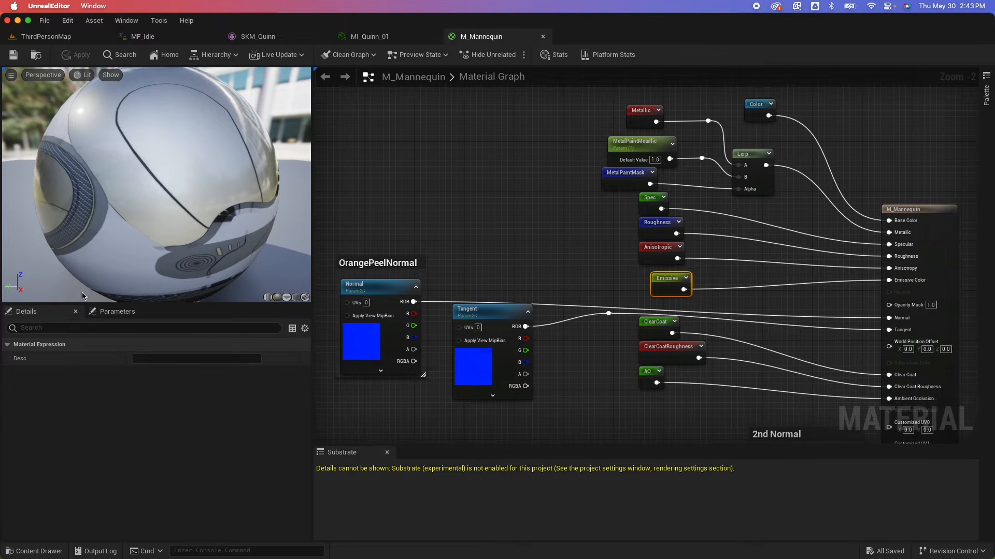
click(117, 312)
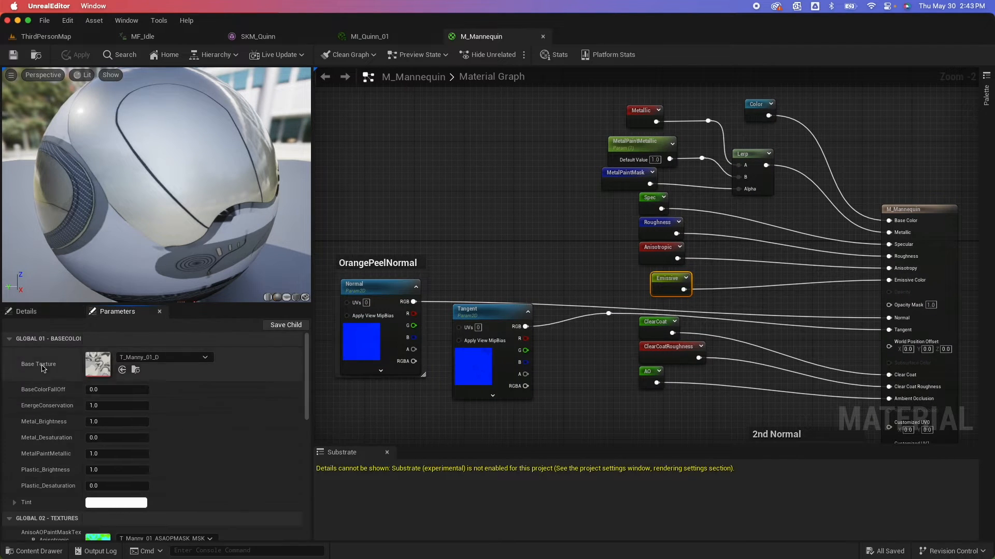
scroll(down, 3)
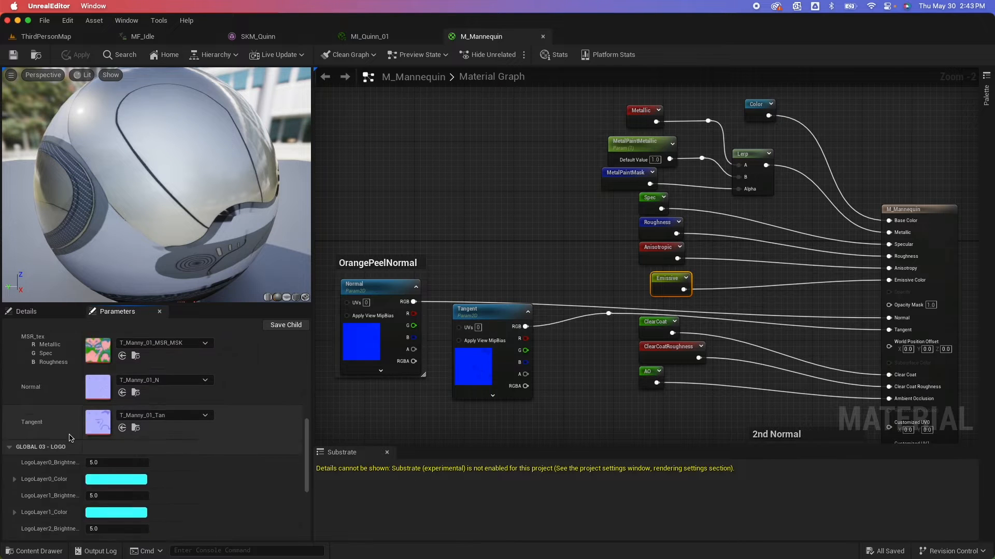
scroll(down, 3)
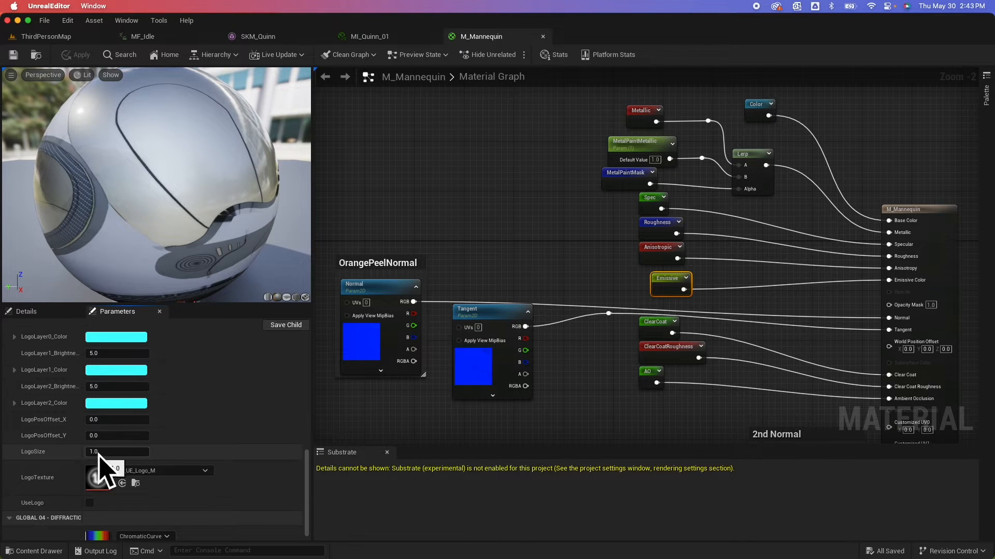
click(142, 36)
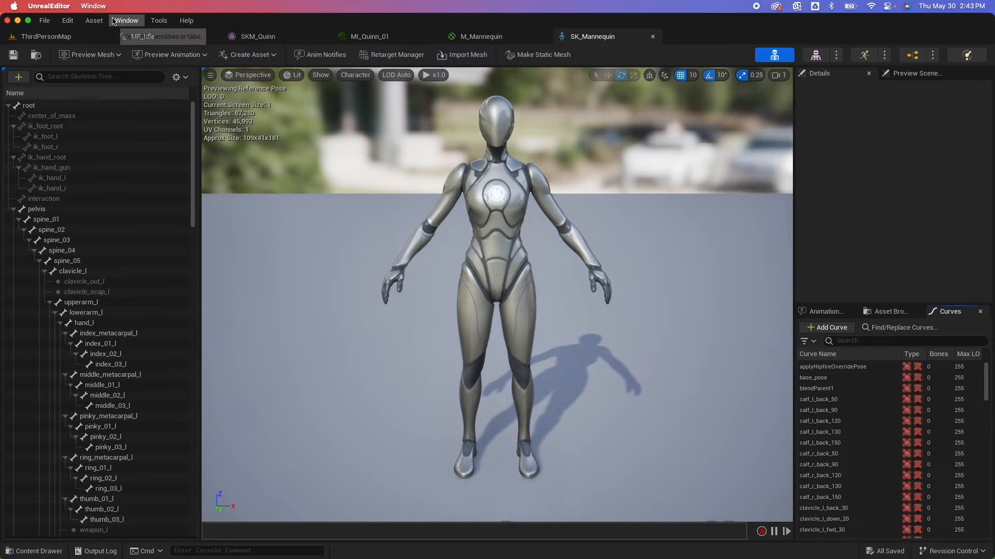
Add a LogoSize material curve to the SK_Mannequin skeleton and save it.
click(125, 20)
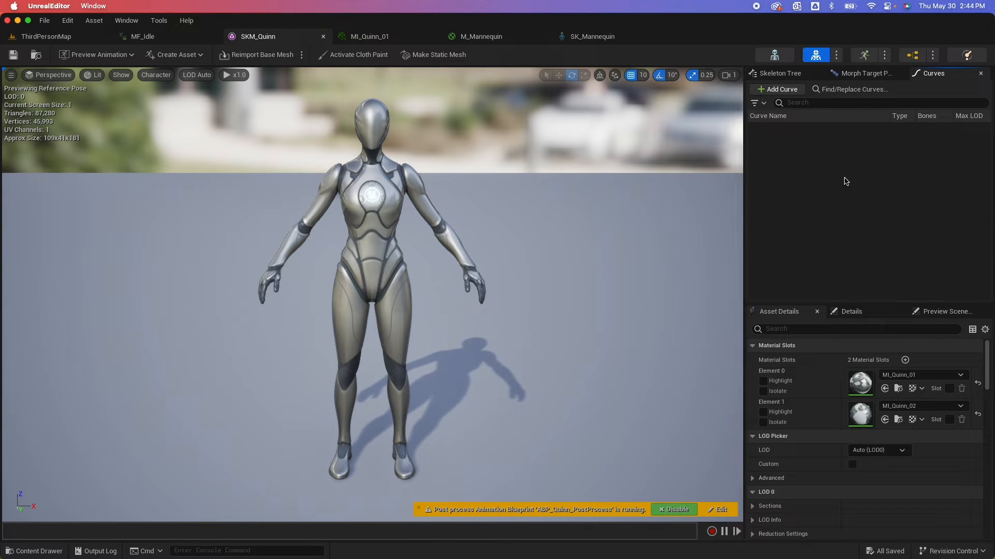
mouse_move(774, 55)
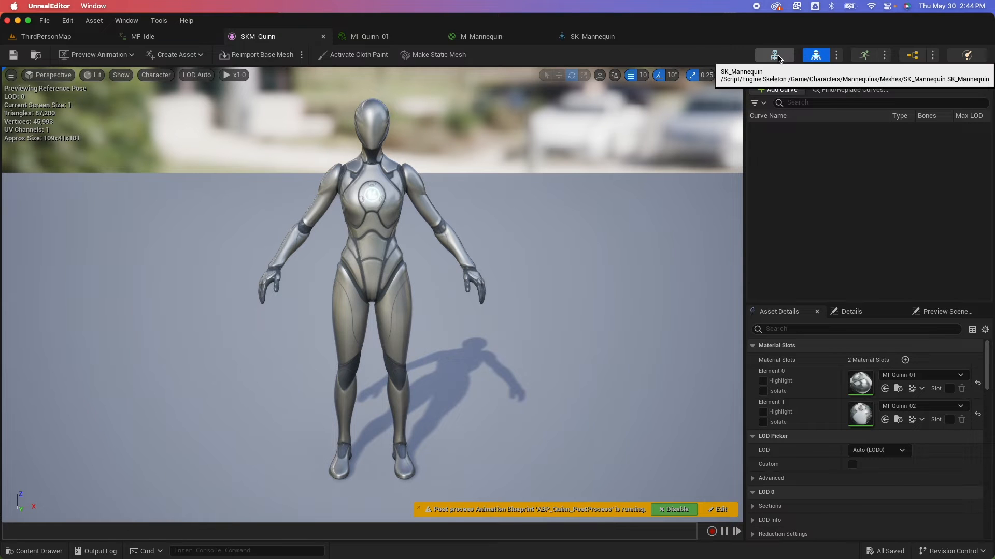
click(591, 36)
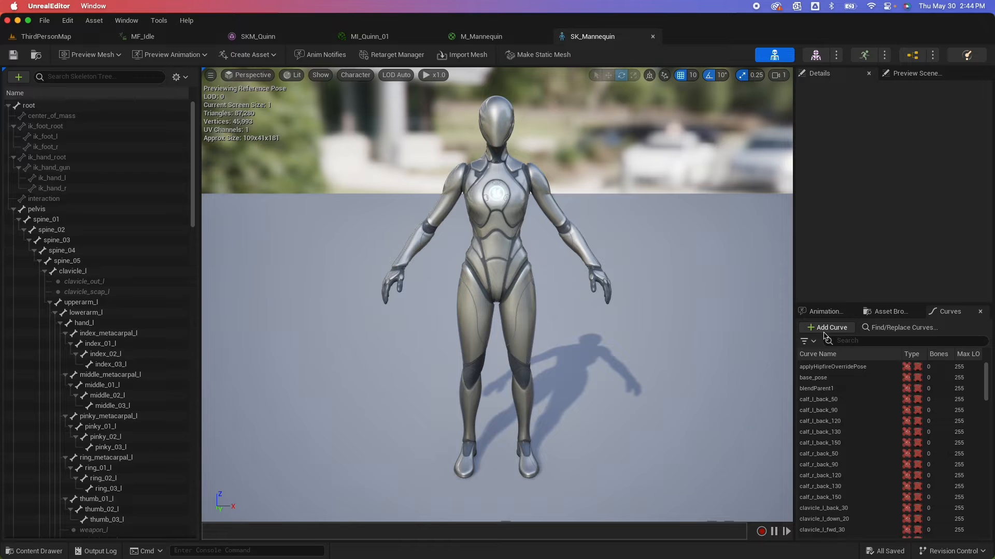
click(827, 327)
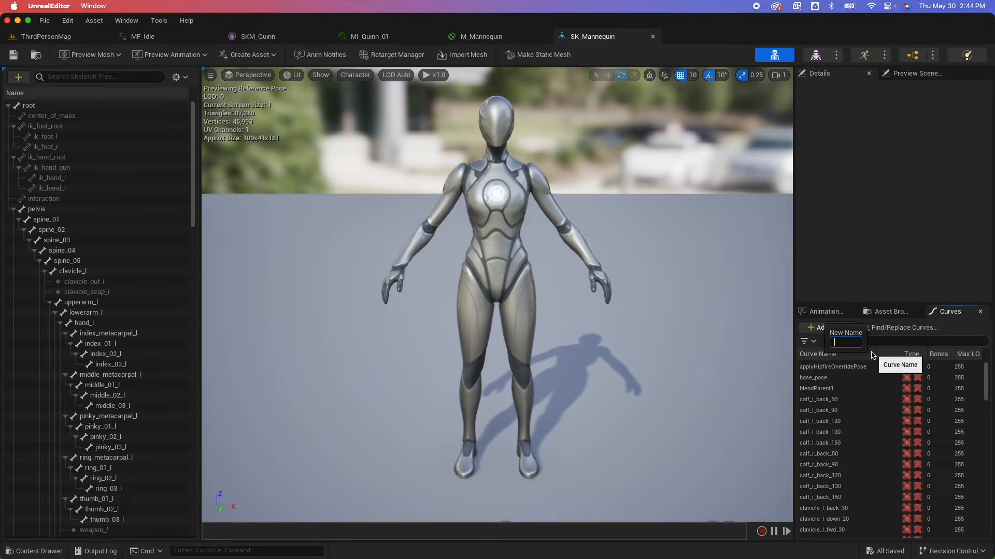
text(Logo)
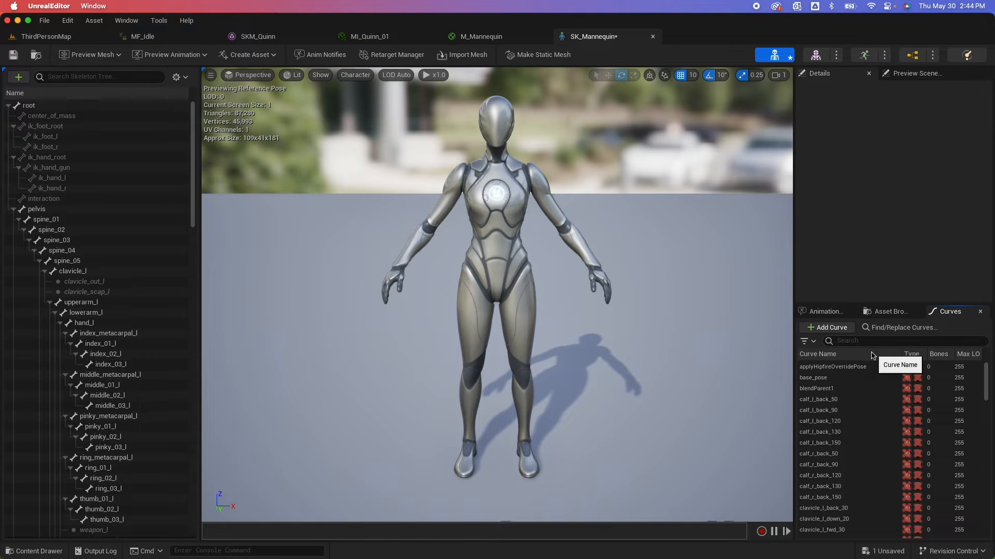
mouse_move(861, 341)
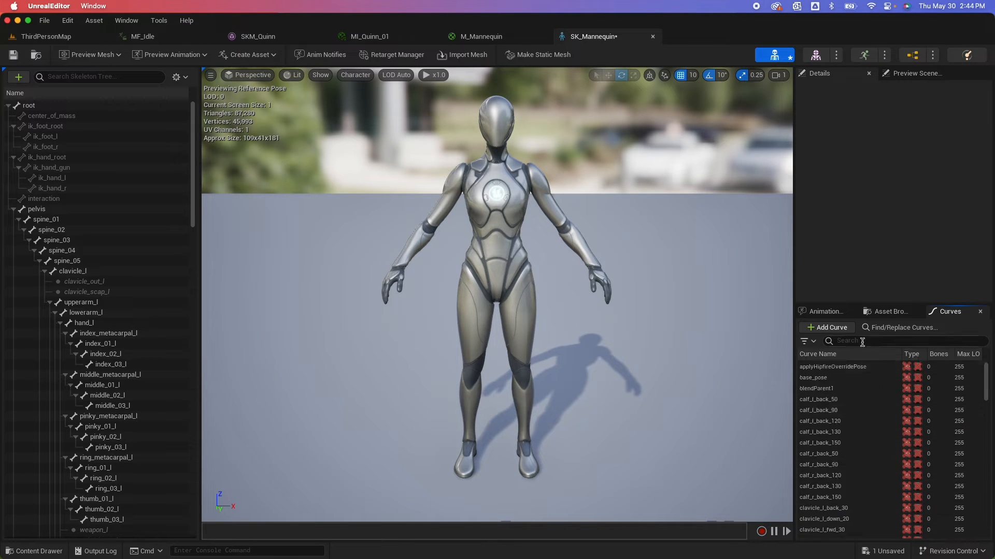
text(logo)
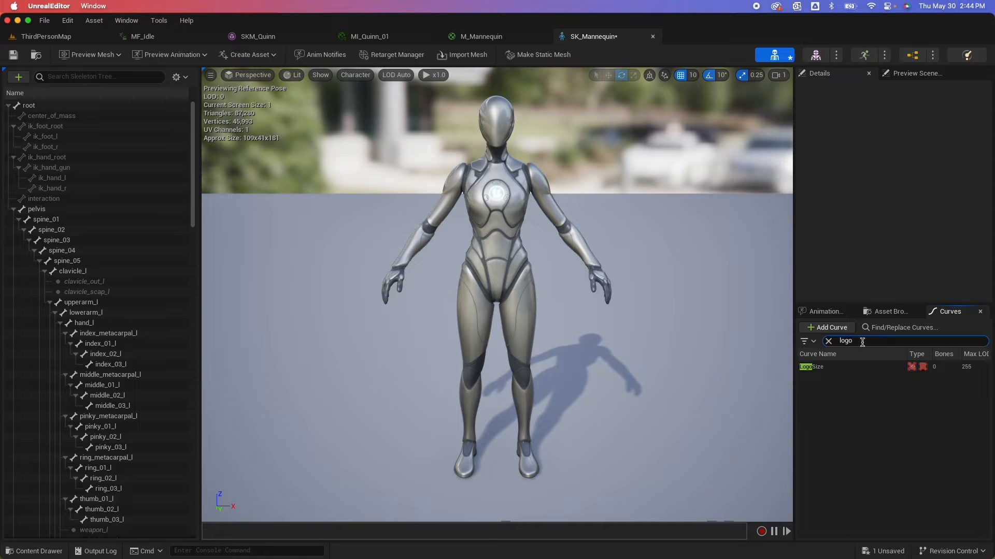
mouse_move(912, 367)
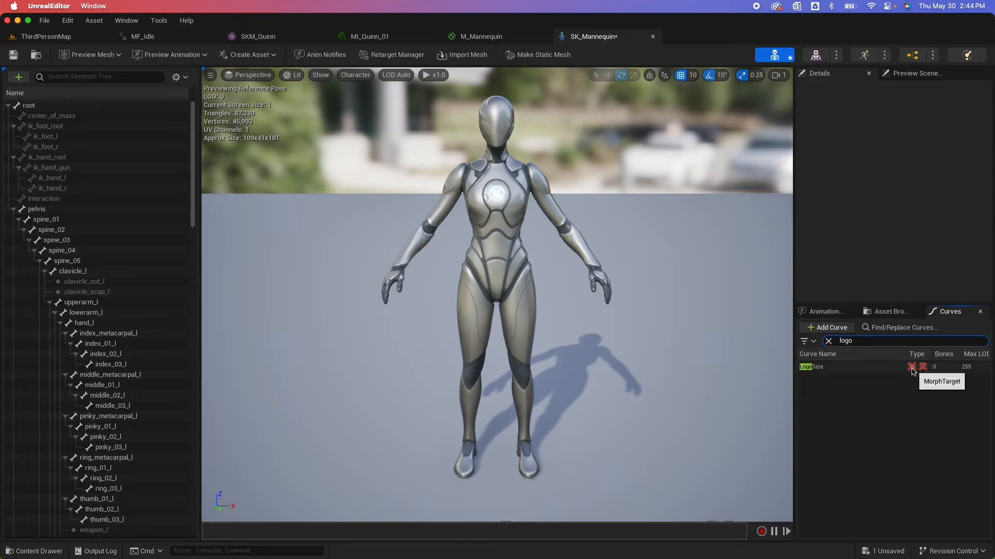
mouse_move(923, 367)
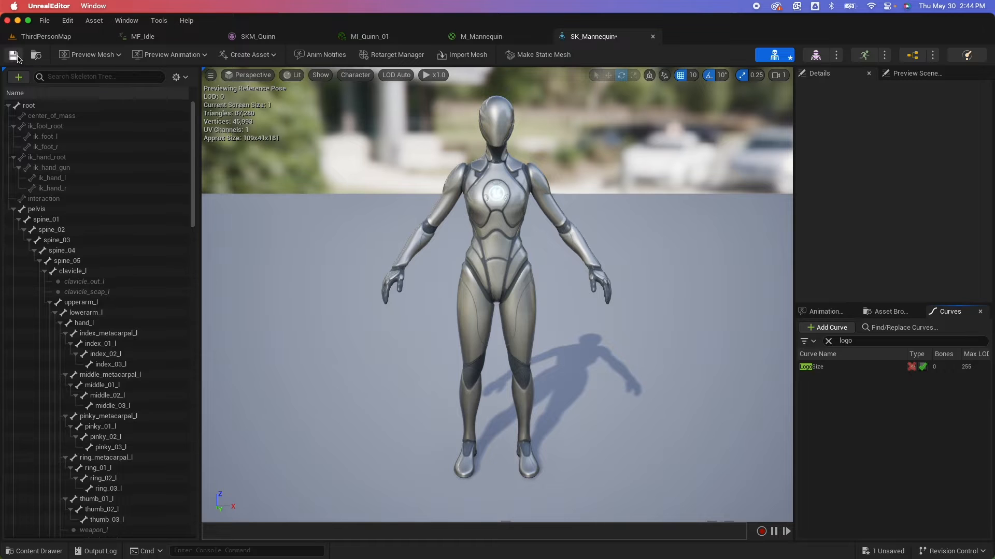
click(143, 36)
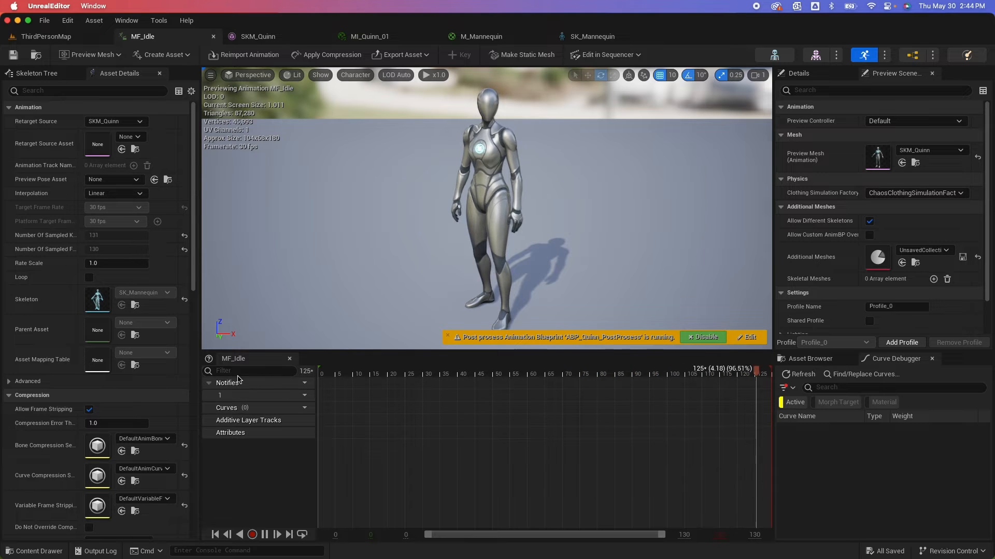
Add the LogoSize curve to MF_Idle's curve tracks and show it in the Curve Editor.
click(515, 371)
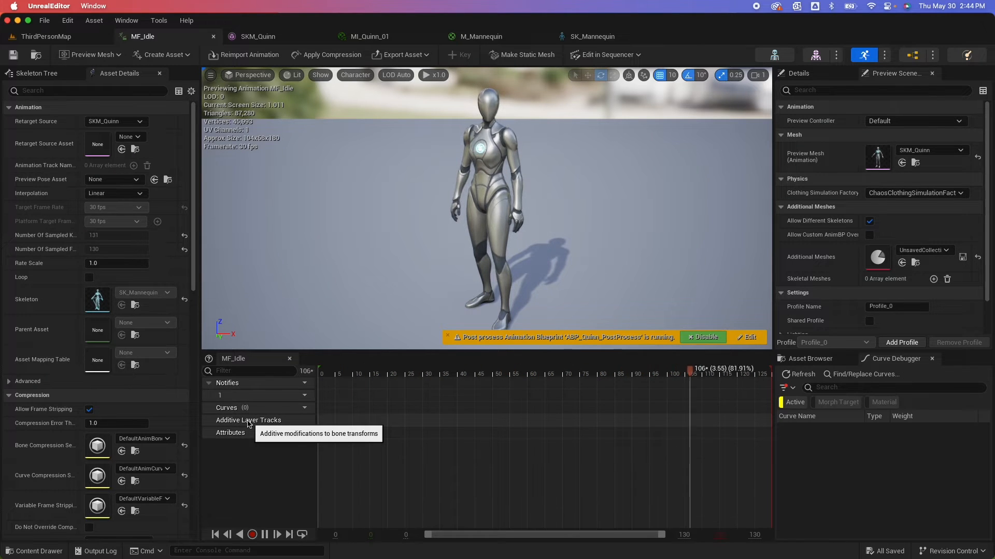
click(305, 408)
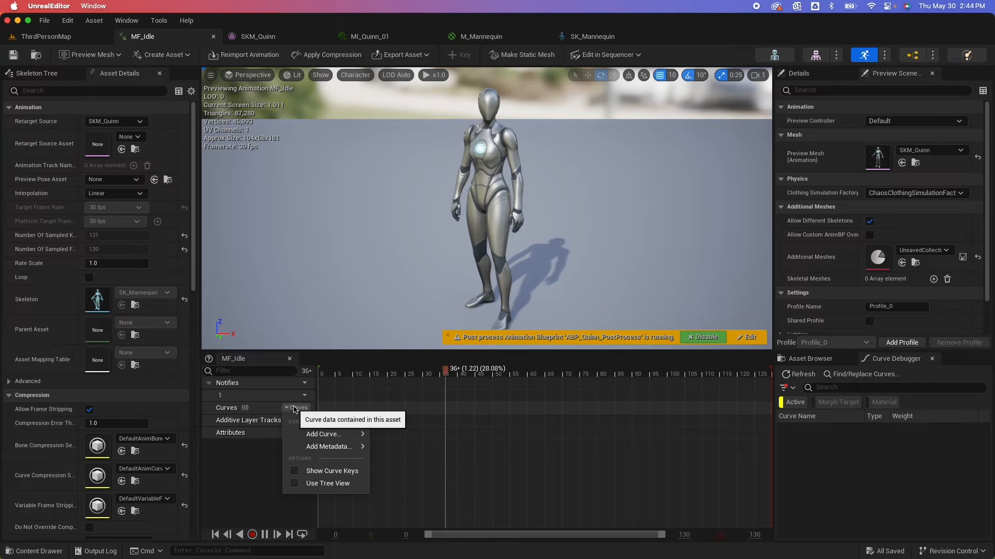
click(323, 434)
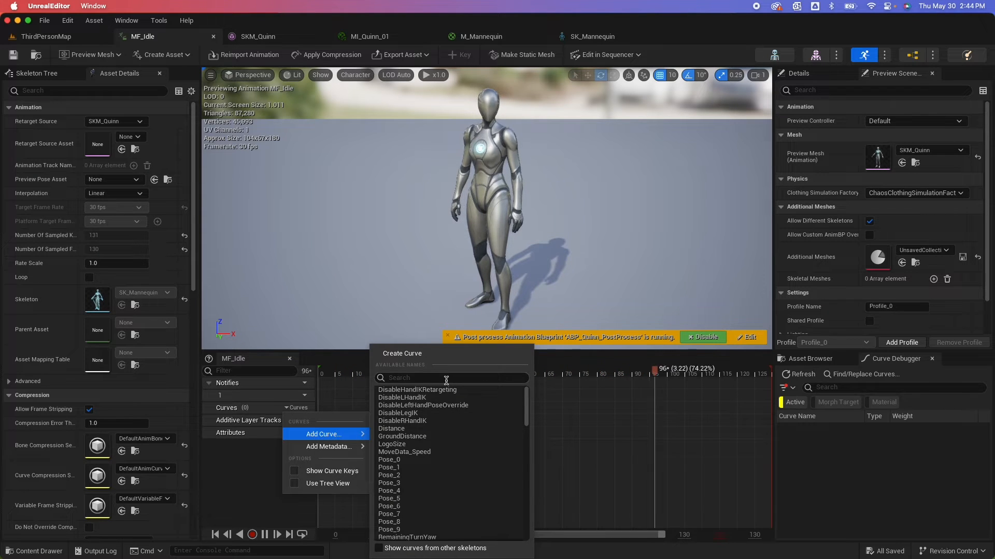
text(loog)
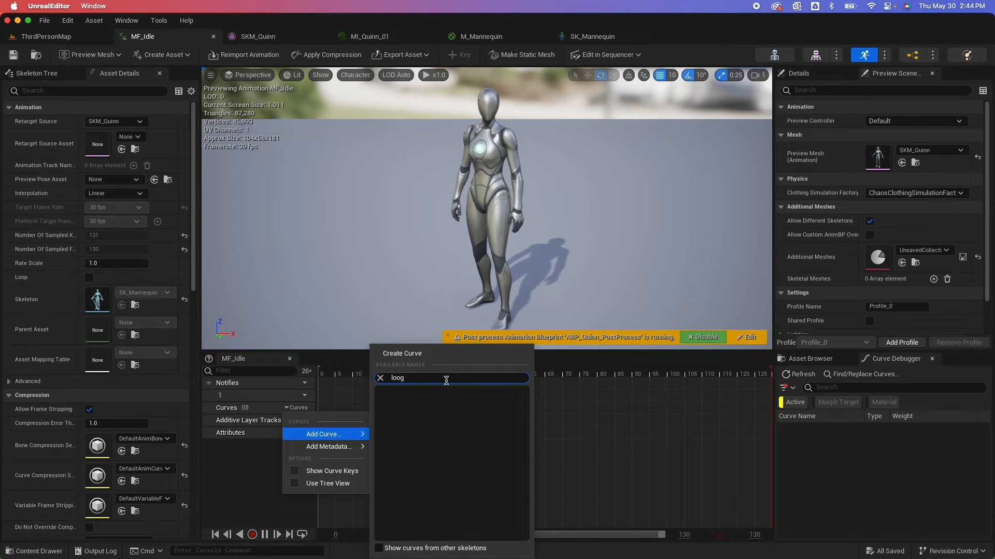
text(logo)
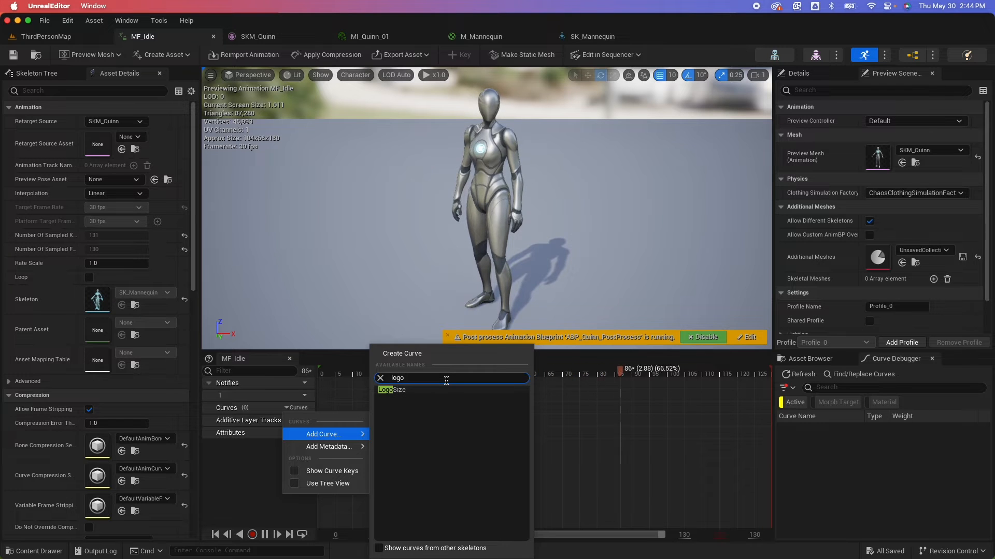
click(391, 389)
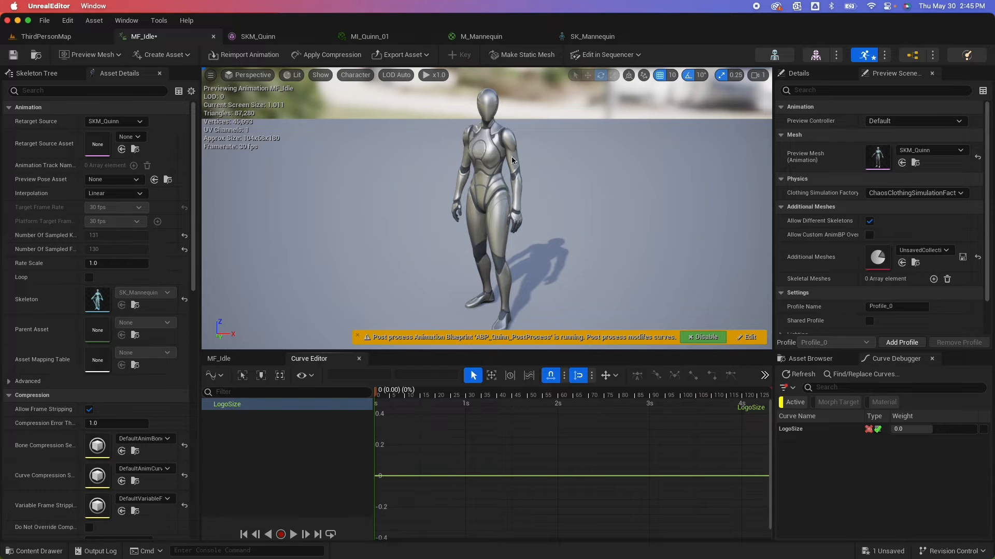
mouse_move(499, 155)
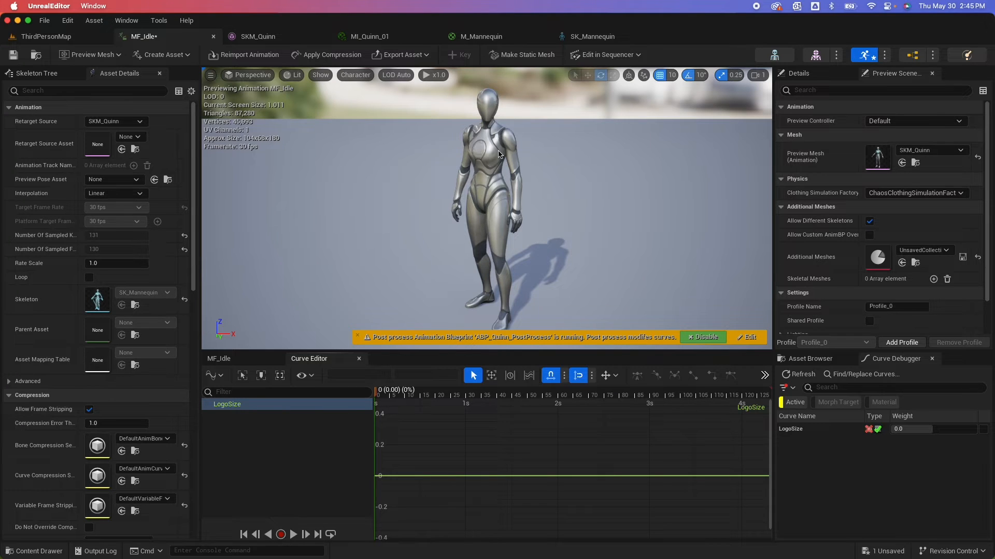
mouse_move(464, 157)
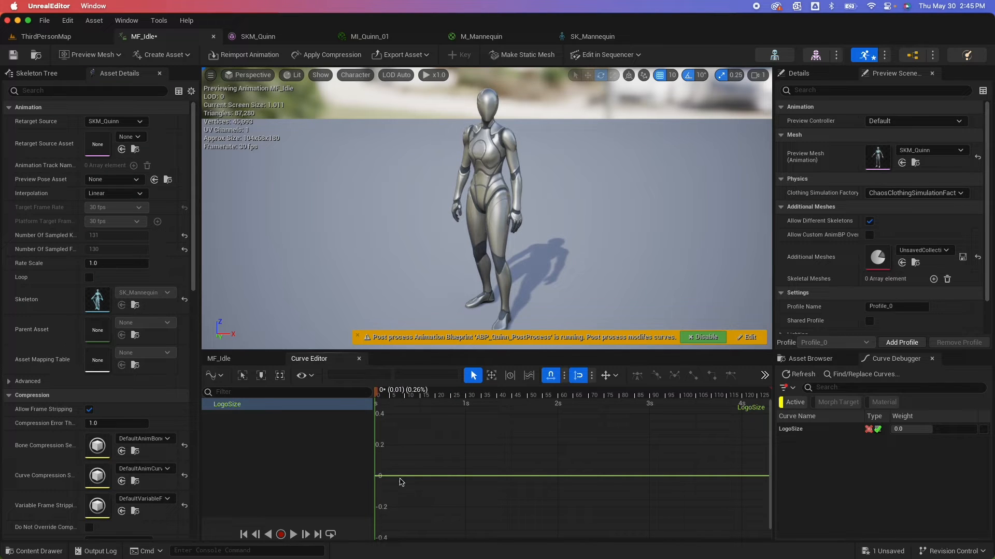
mouse_move(411, 493)
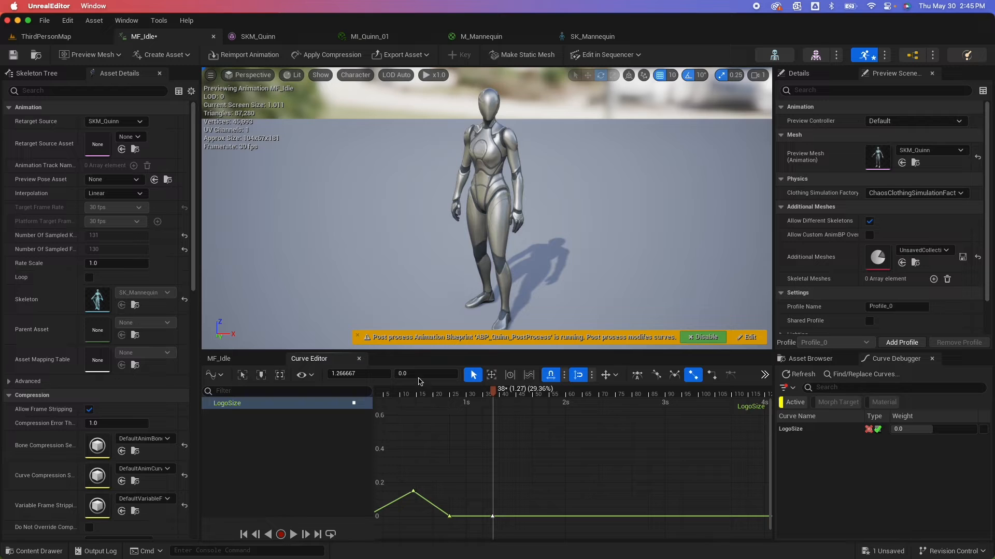
Key the LogoSize curve with values 0.0 and 0.15 to form two pulsing peaks.
click(425, 373)
text(0.15)
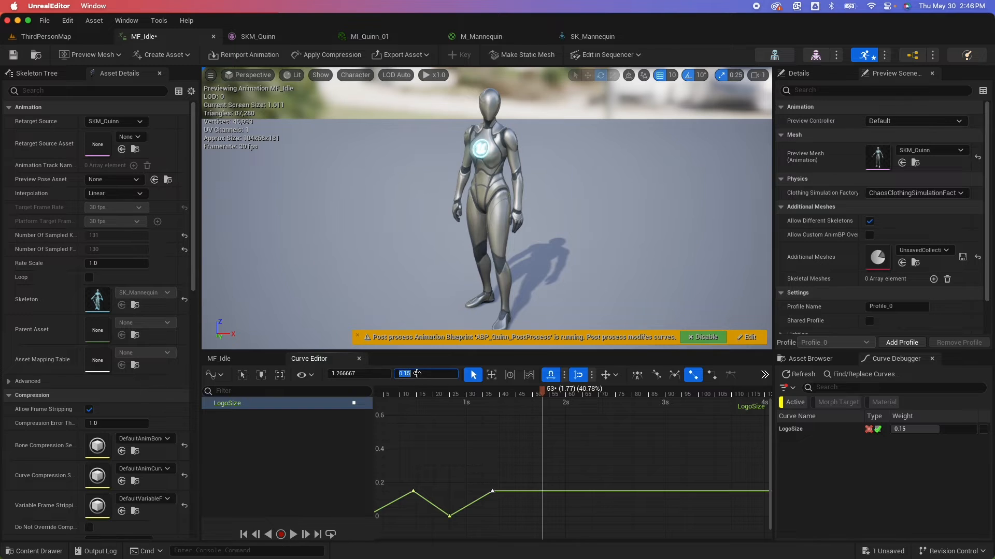
text(0.0)
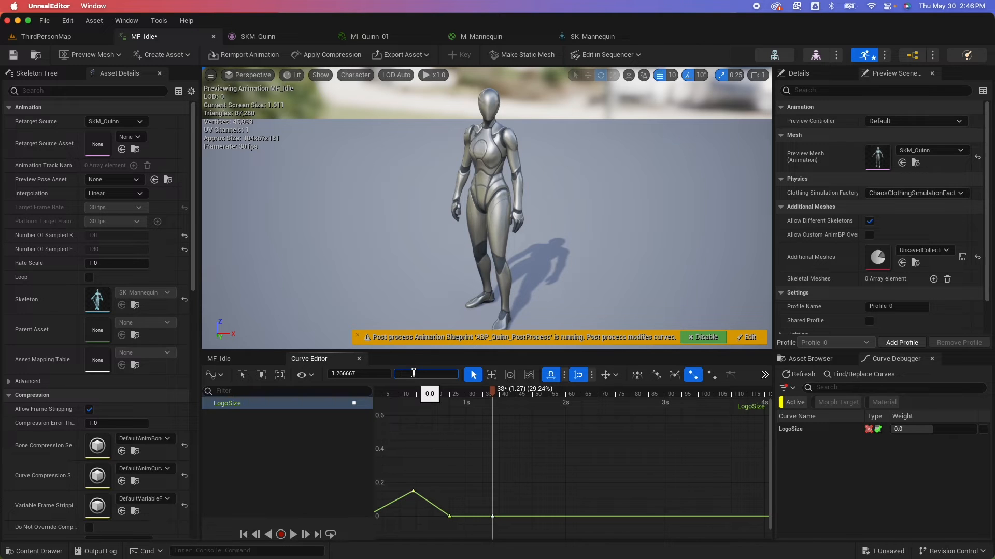
text(0.15)
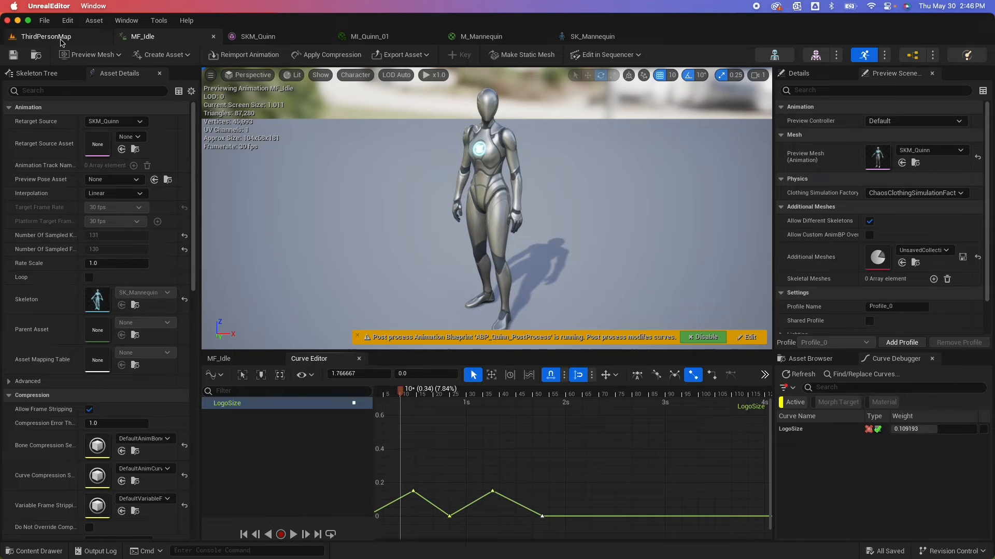
click(45, 36)
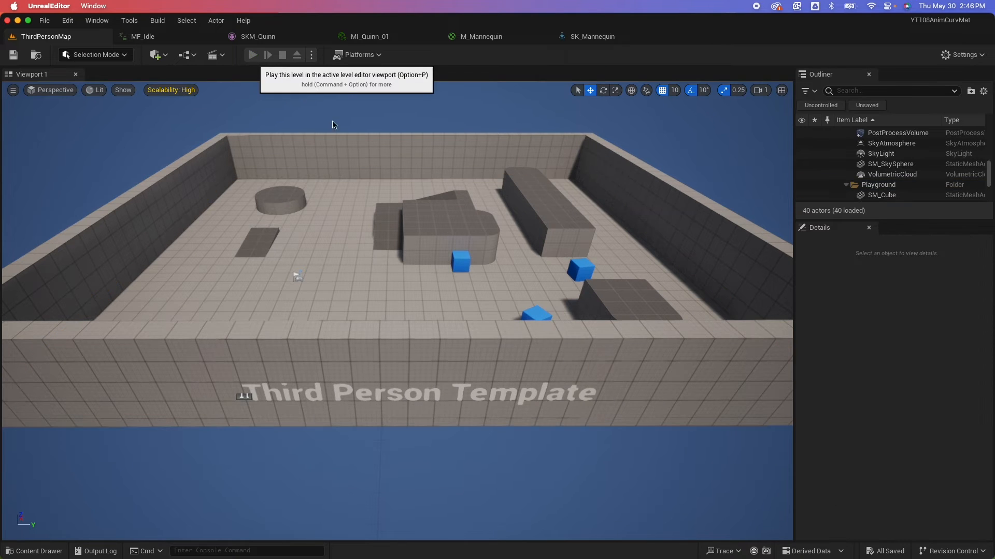
click(251, 55)
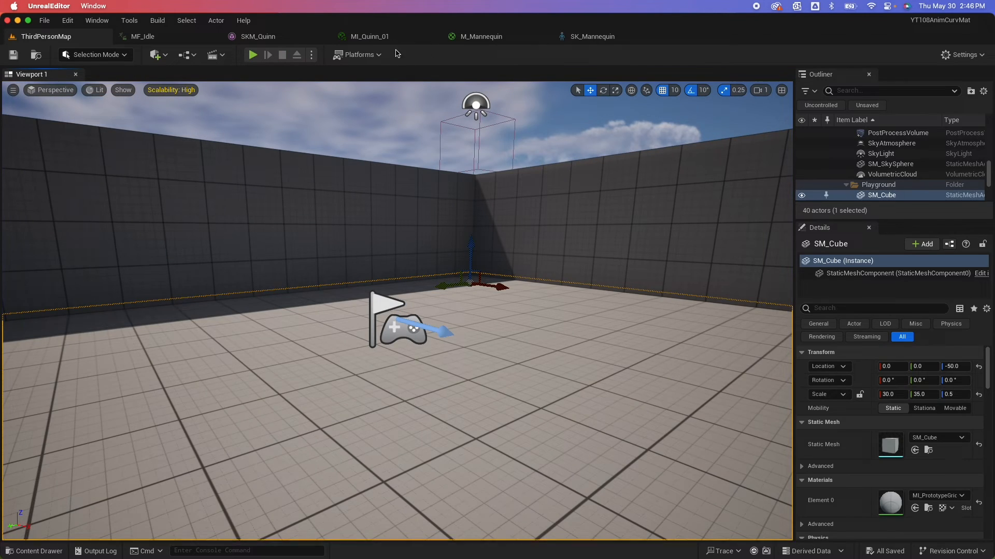
click(143, 36)
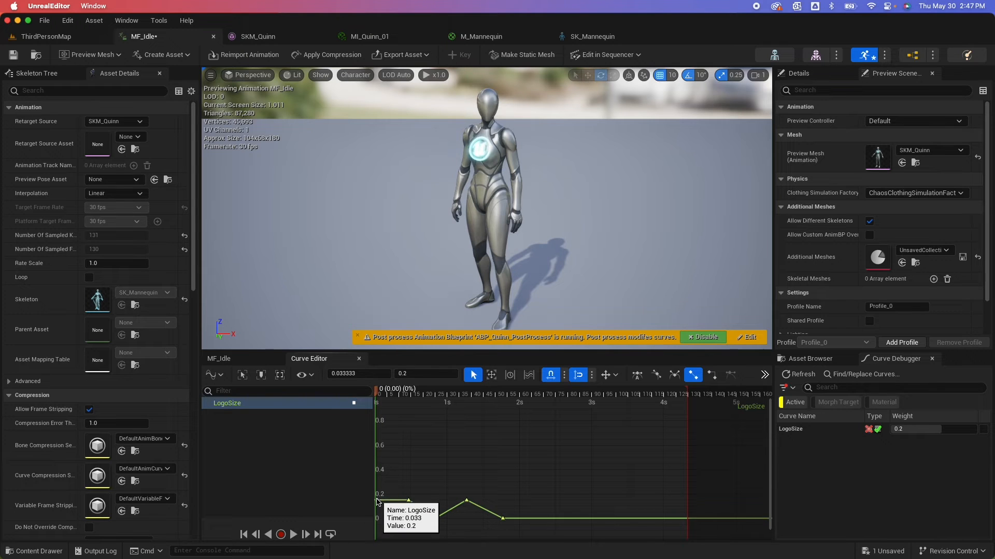
Adjust LogoSize keys so the curve starts near 0.15 and ends holding 0.2.
click(542, 389)
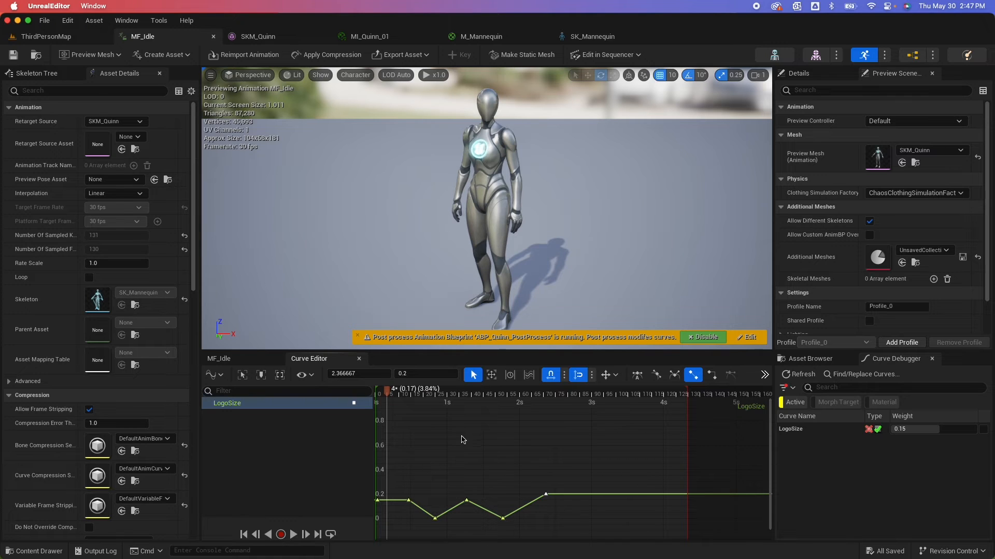
mouse_move(480, 36)
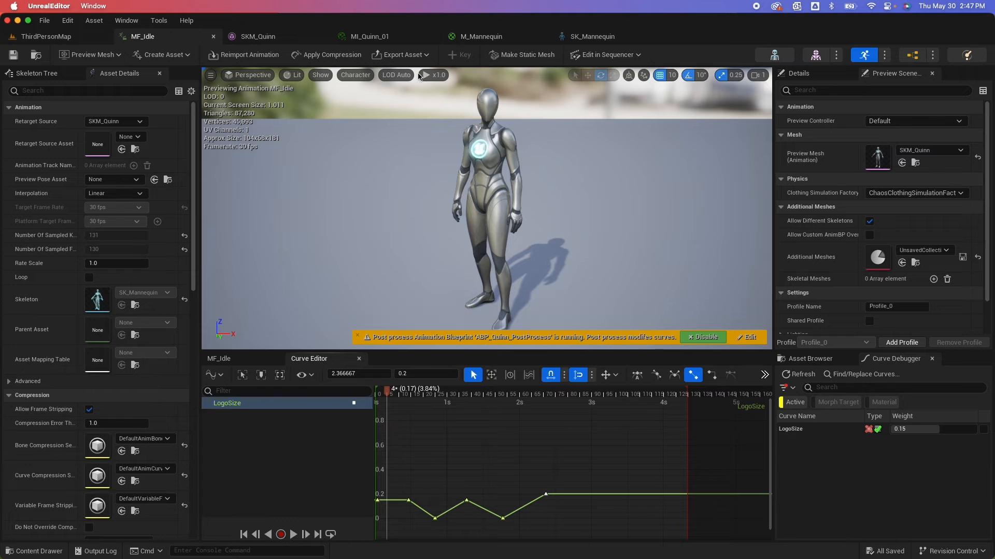
Add a Glow scalar parameter multiplied by a light green Constant3Vector into Emissive Color.
click(480, 36)
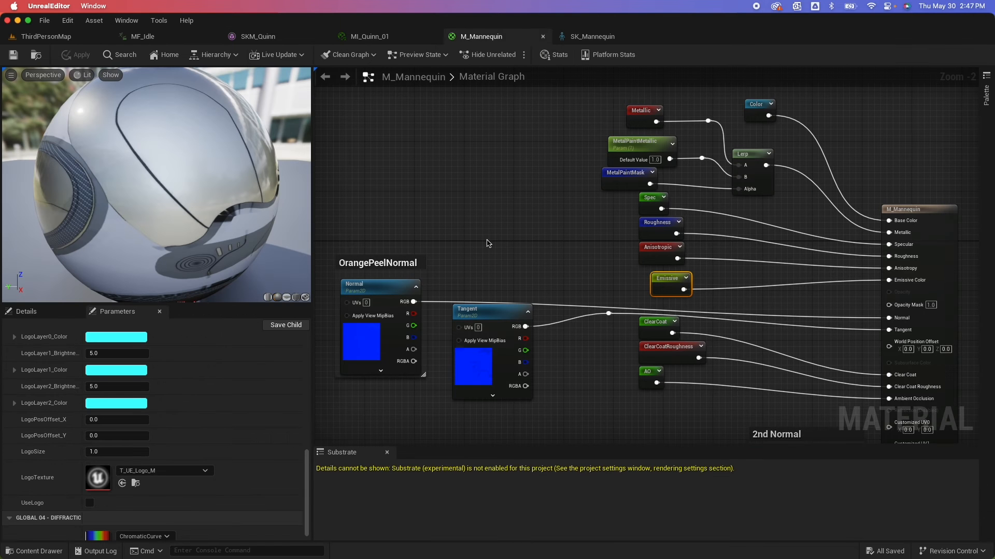
click(26, 312)
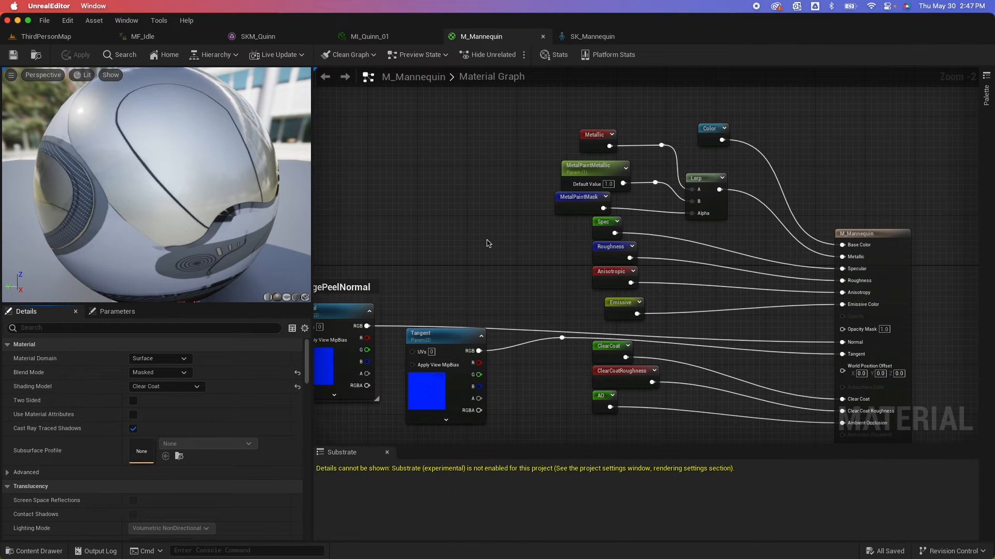
mouse_move(637, 315)
text(cons)
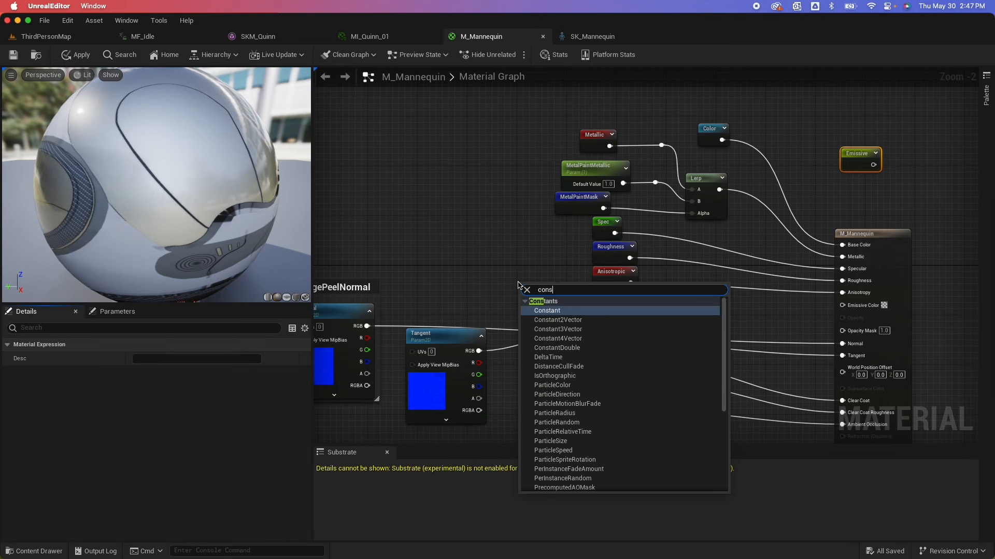
click(546, 310)
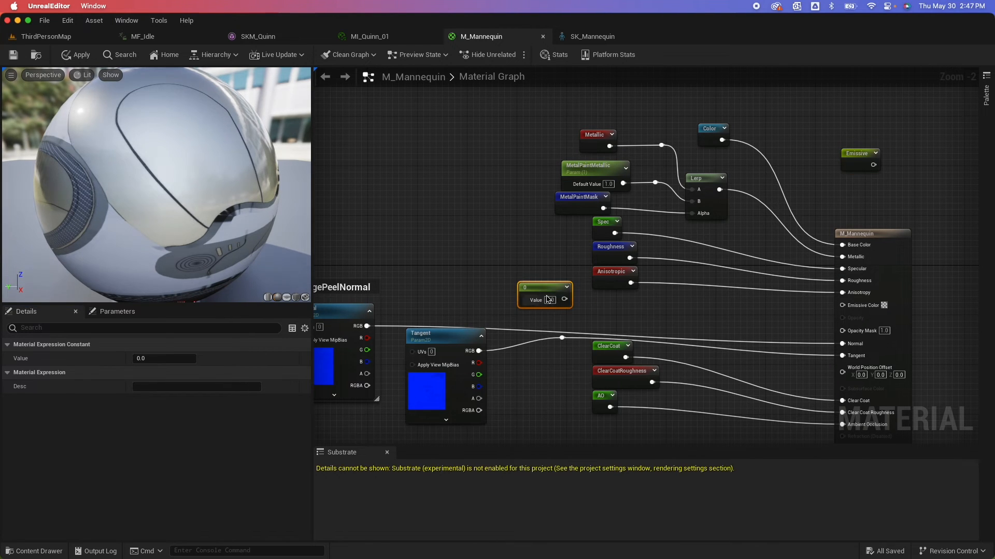
right_click(544, 292)
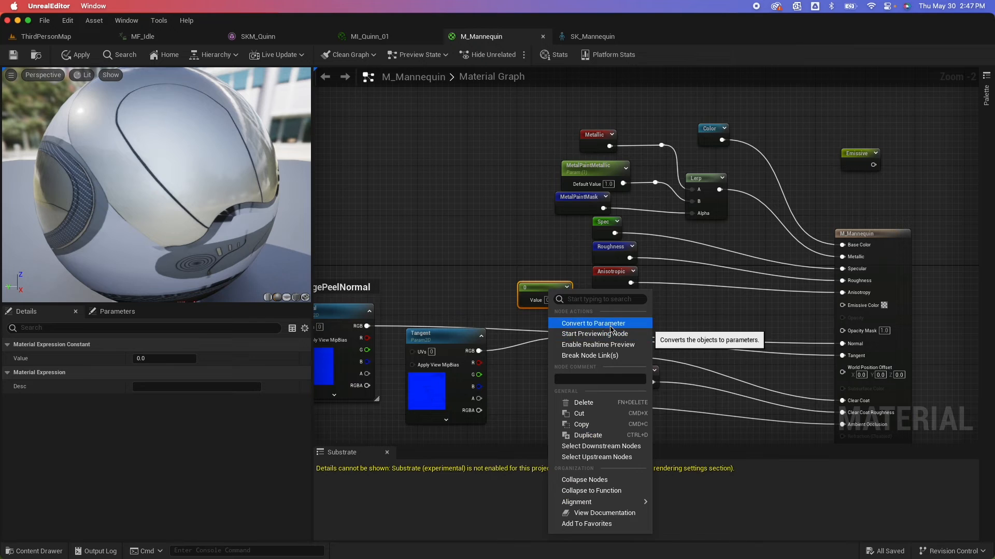
click(593, 323)
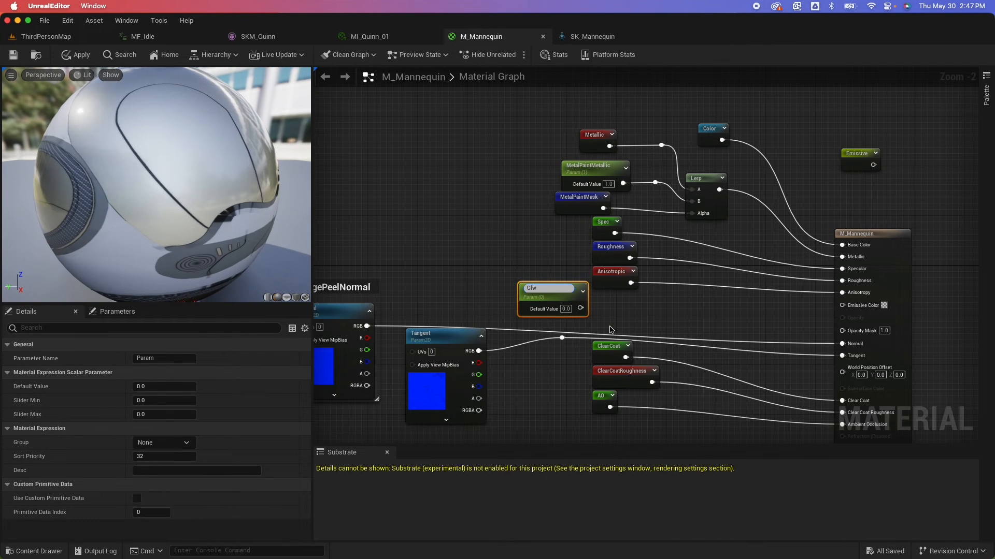
click(549, 288)
text(o)
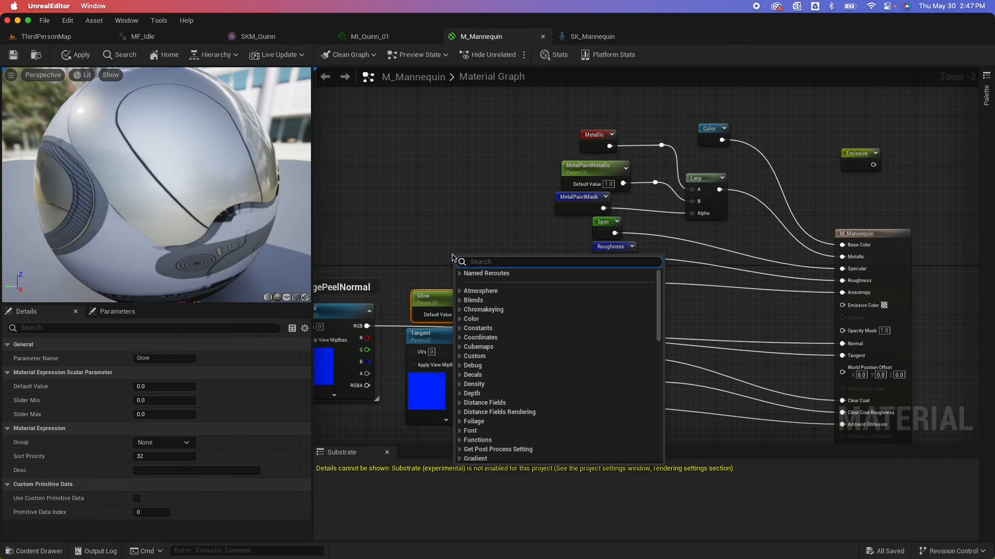
text(consta)
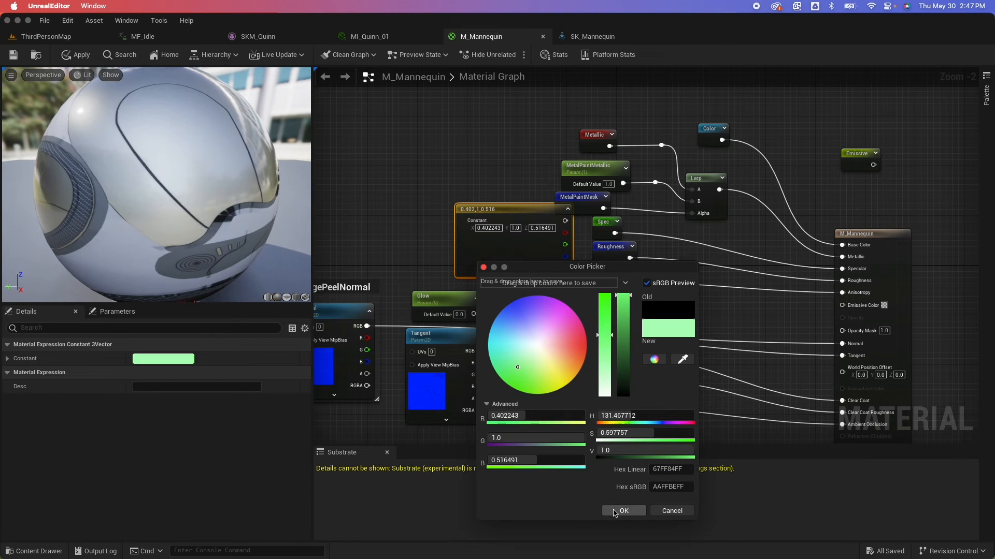
click(623, 510)
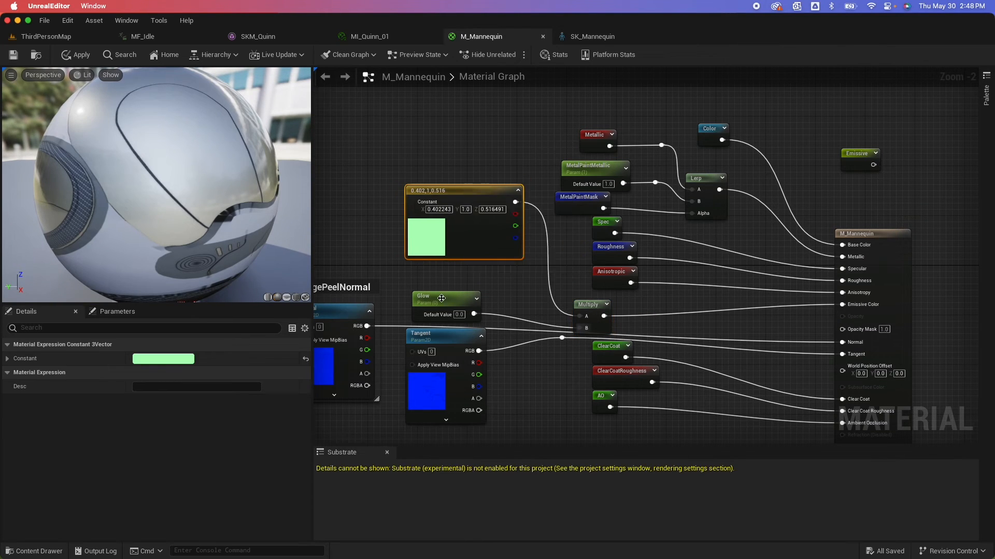
click(431, 279)
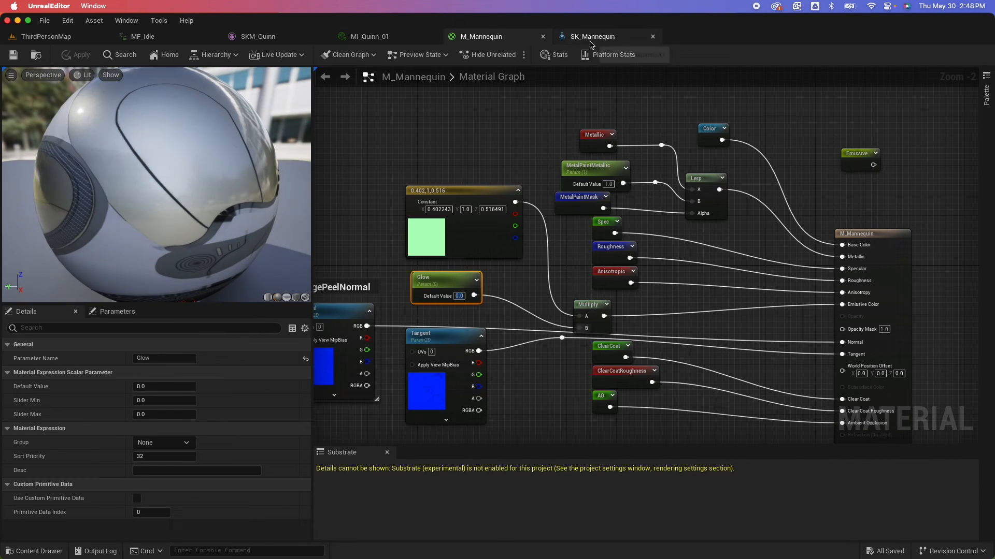
Add a Glow curve to the SK_Mannequin skeleton, verify it by search, and return to MF_Idle.
click(591, 36)
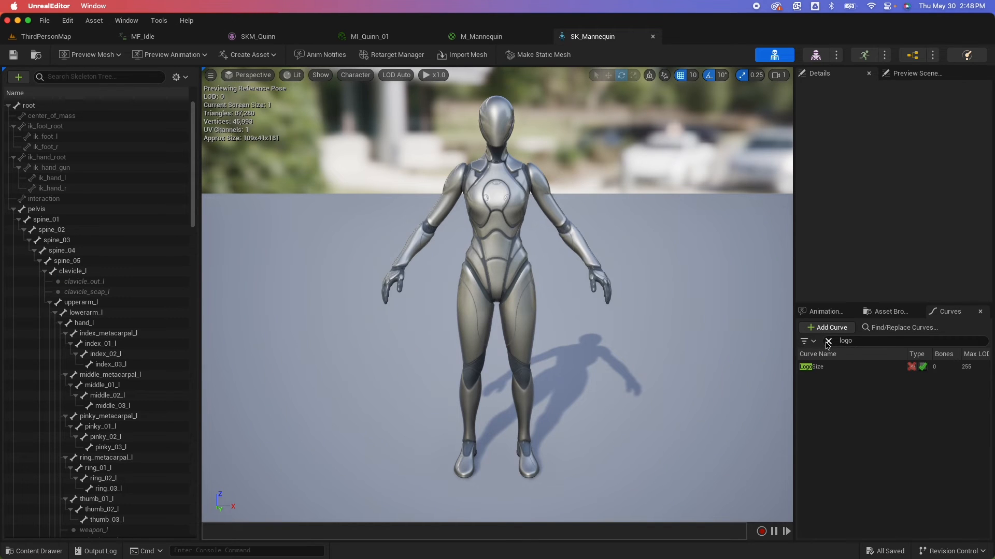
click(827, 341)
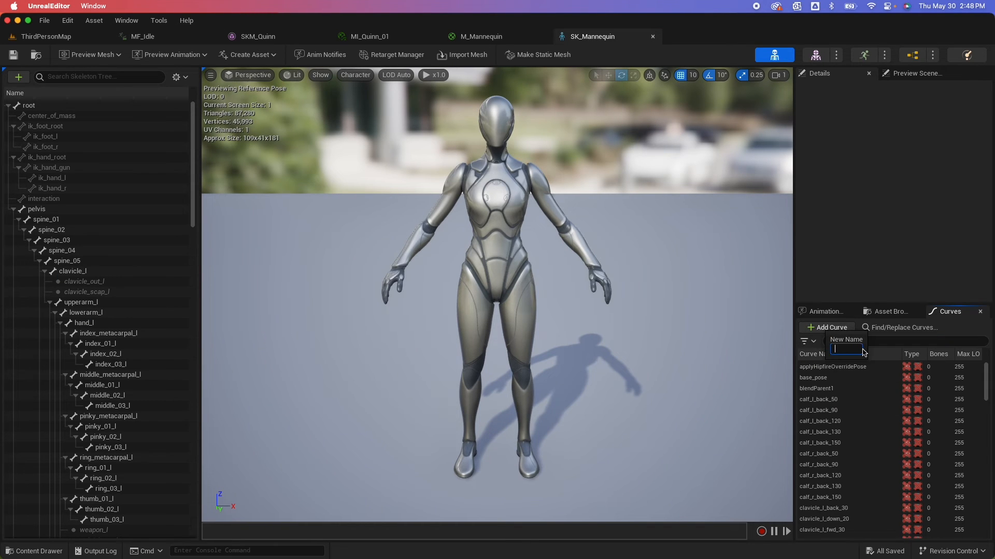
text(Glow)
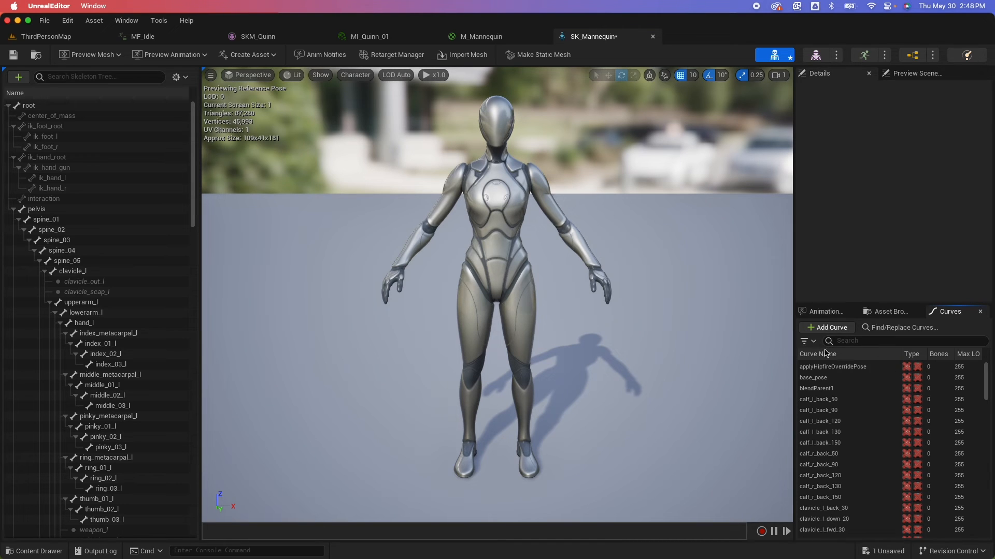
click(900, 341)
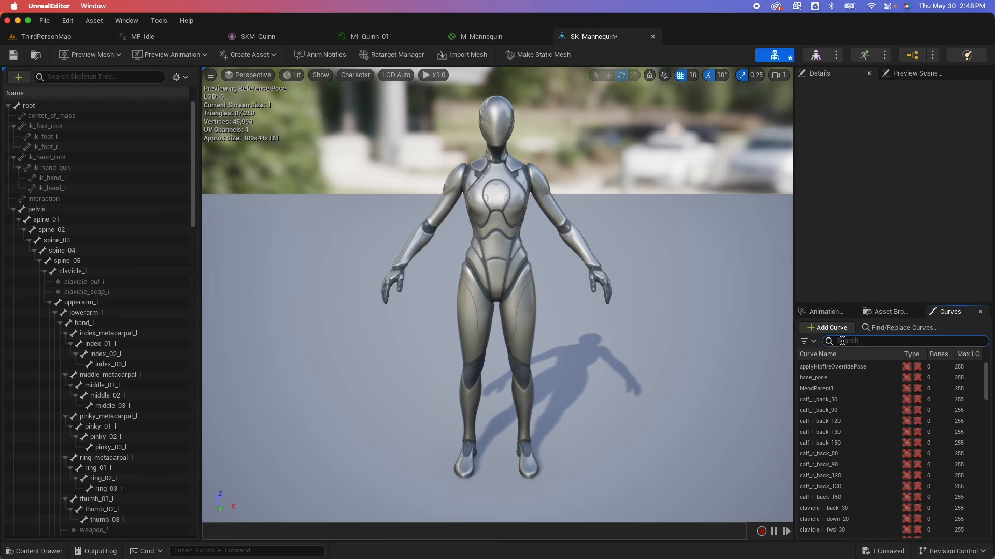
text(Glow)
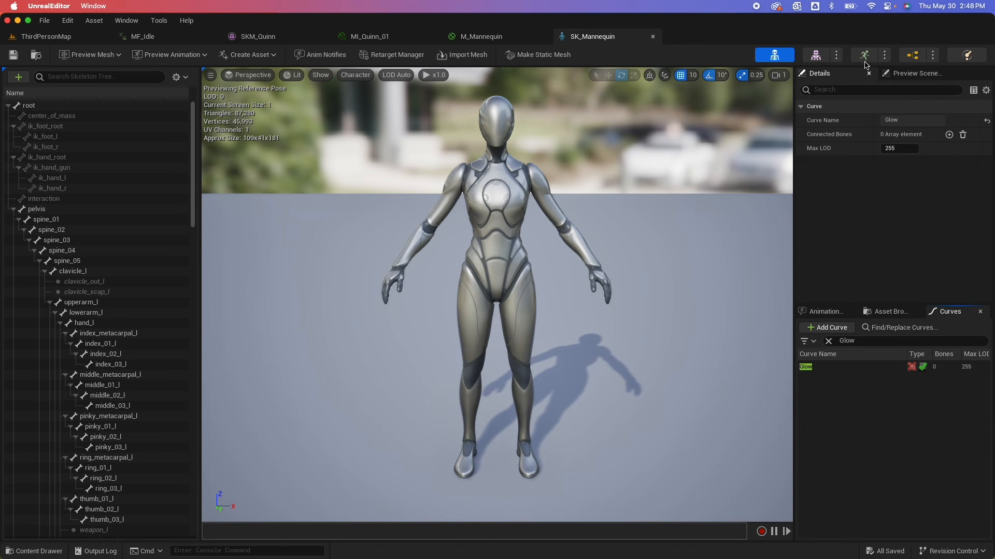
click(146, 36)
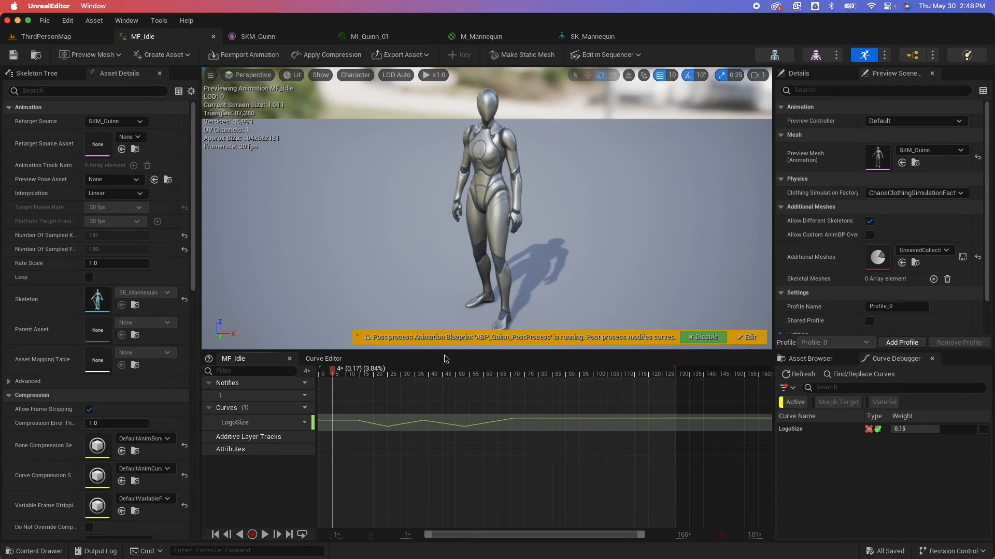
mouse_move(711, 256)
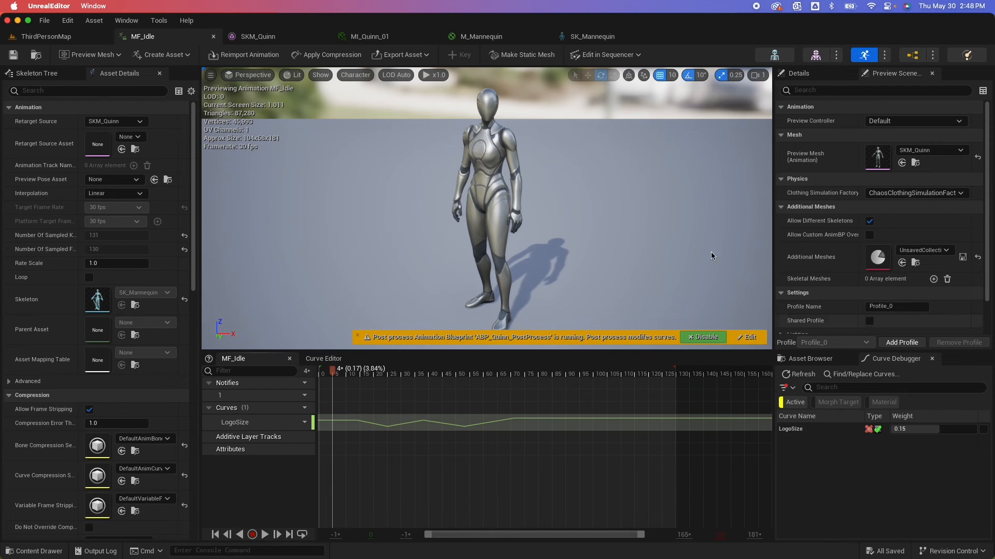
Add the Glow curve to MF_Idle and show it in the Curve Editor for keying.
click(297, 408)
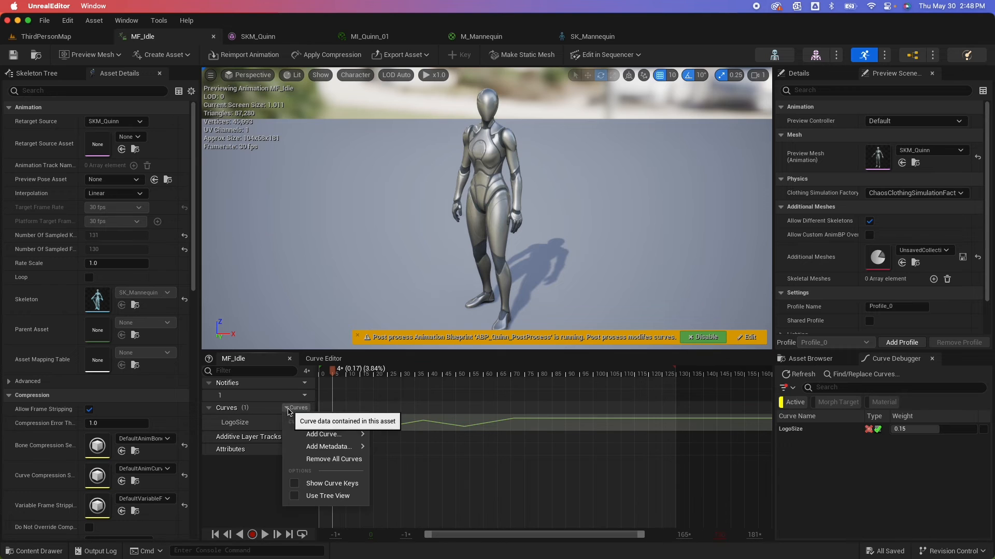
click(323, 434)
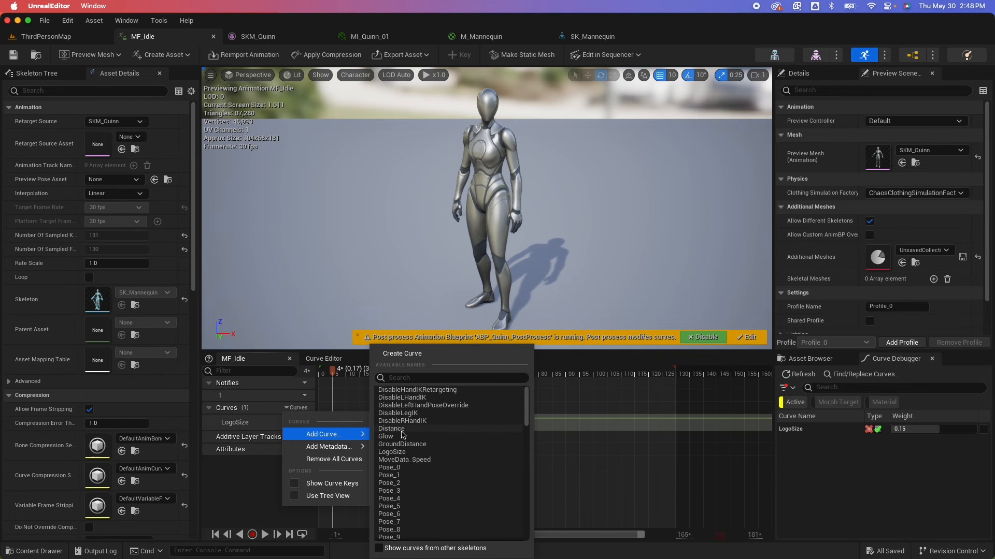
click(385, 436)
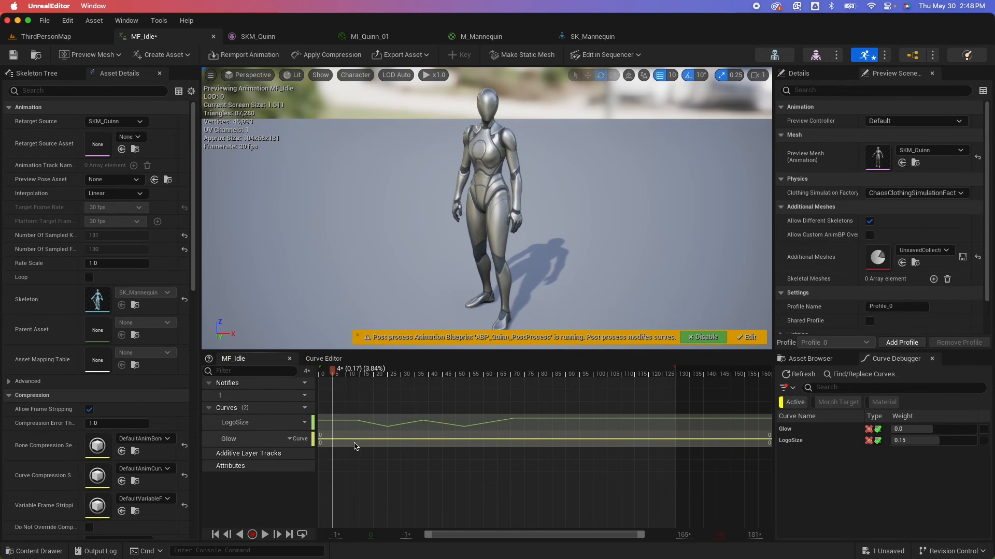
click(323, 358)
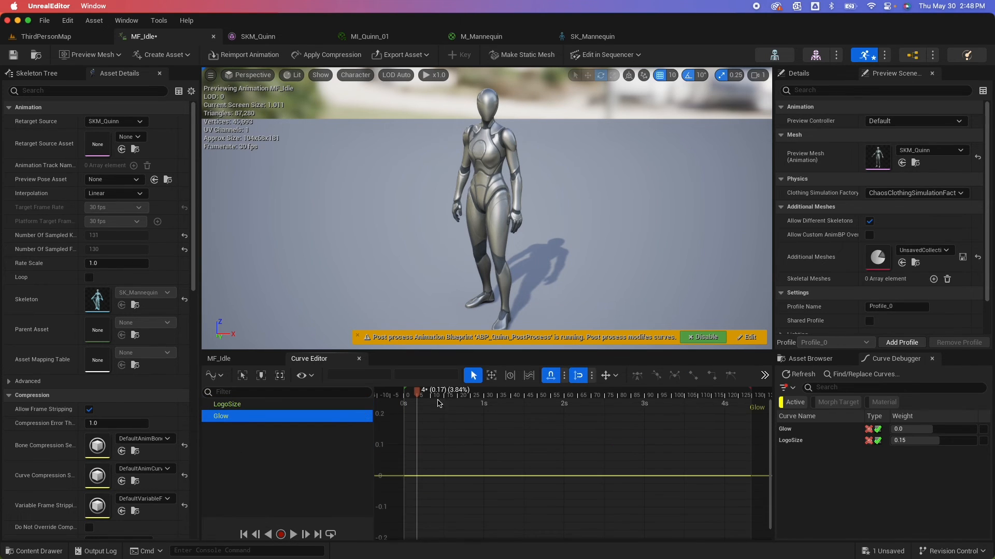
Select the Glow curve alongside LogoSize and smooth its 0–0.2 pulse keys with Auto tangents.
click(227, 404)
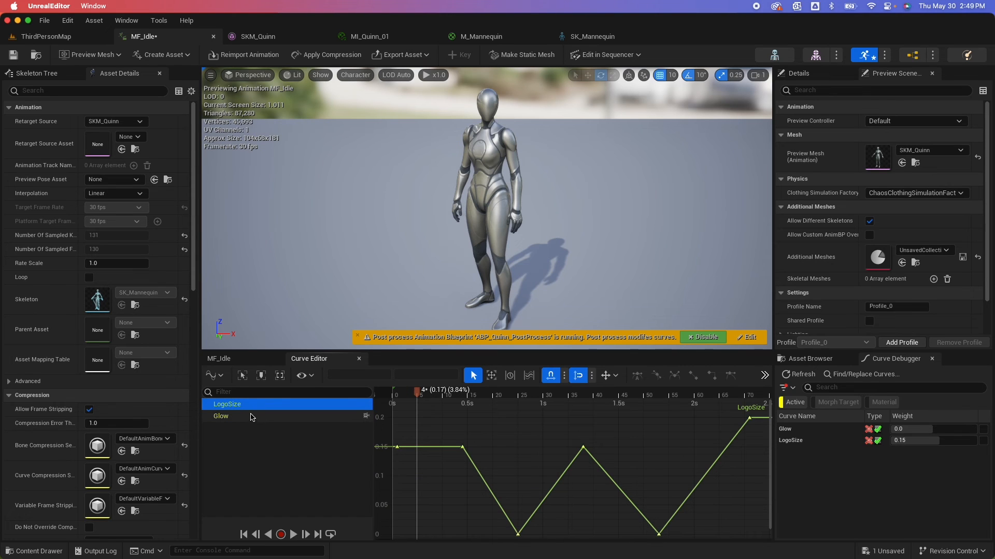
click(221, 416)
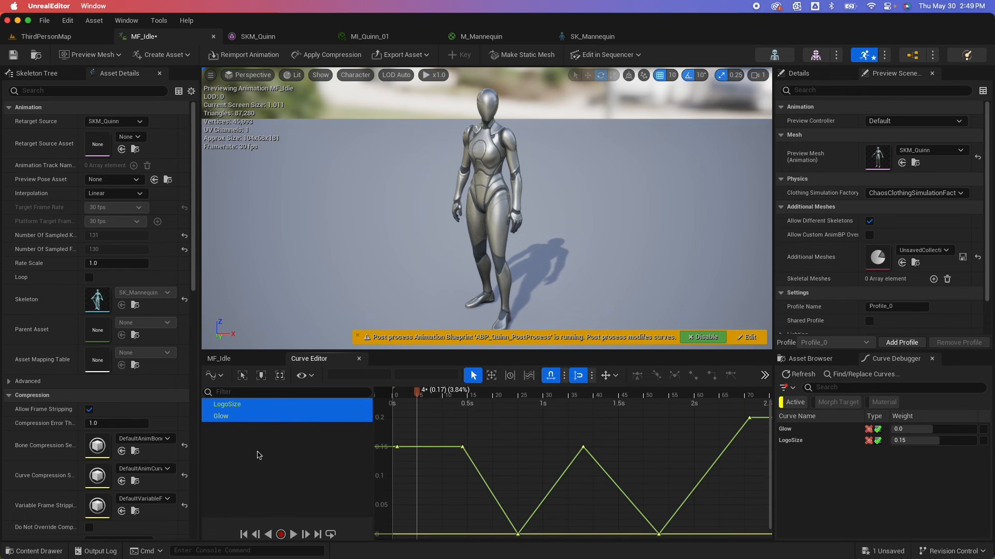
click(221, 417)
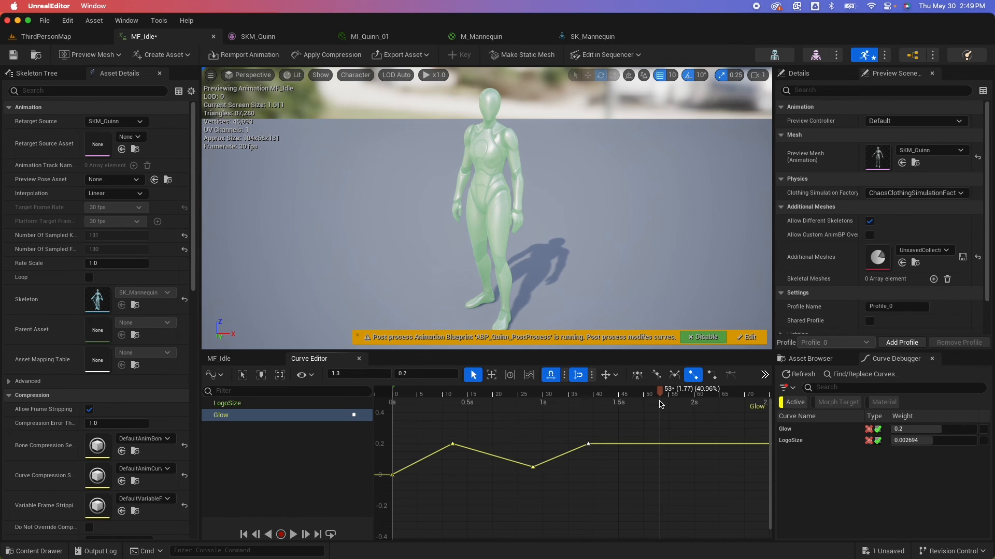
mouse_move(660, 446)
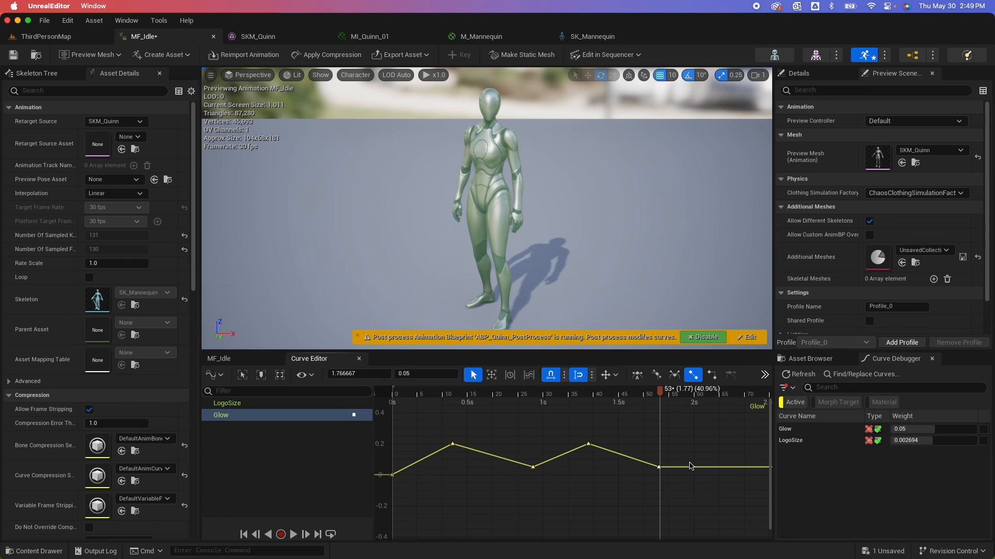
mouse_move(645, 495)
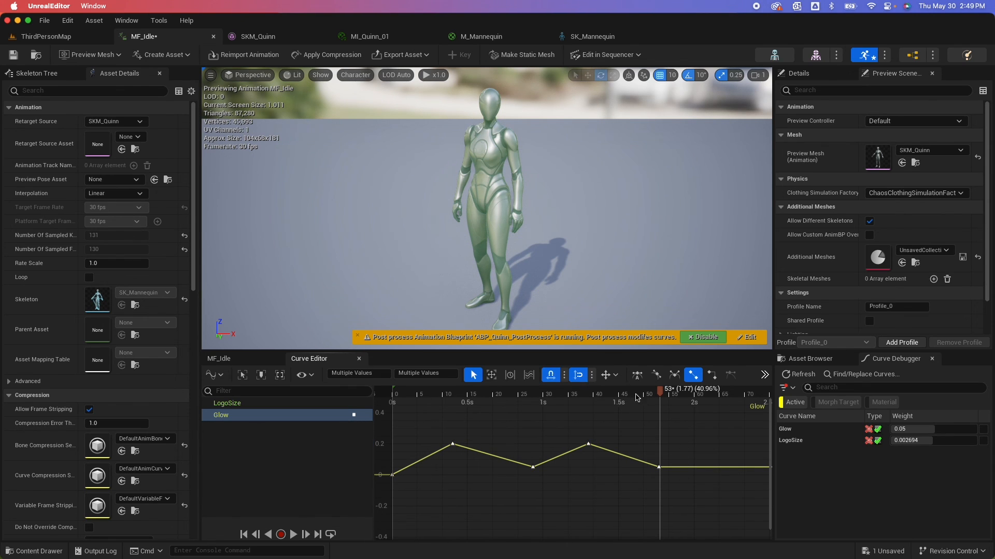
click(636, 374)
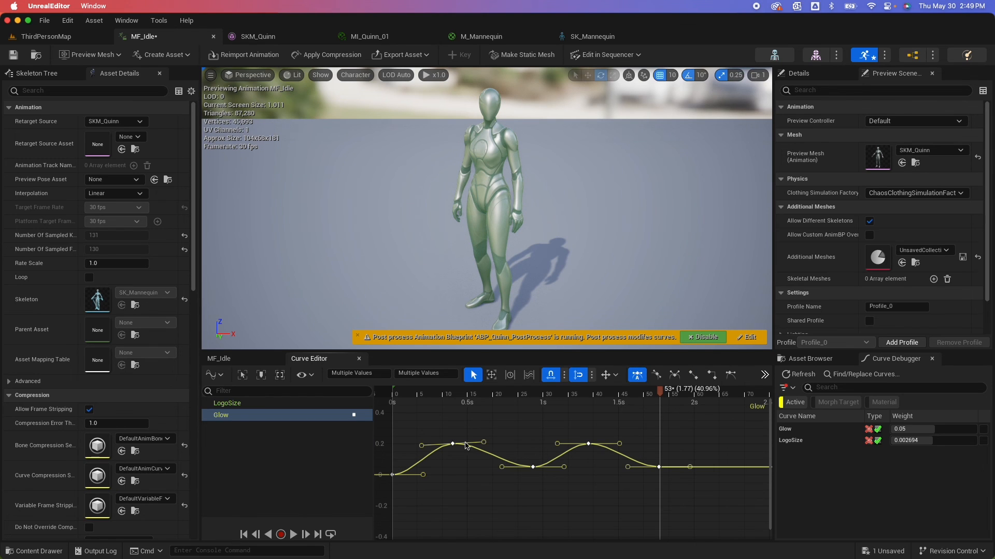
mouse_move(570, 442)
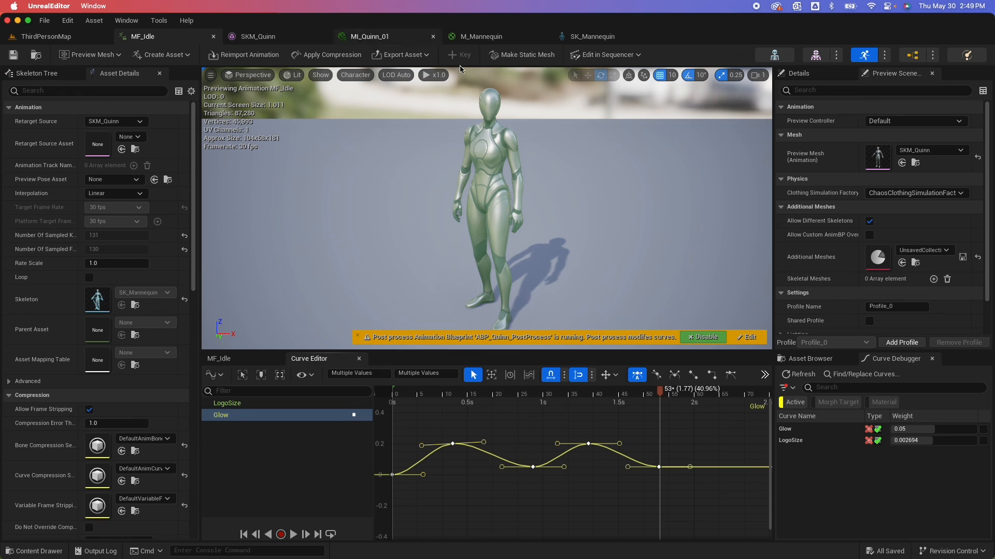
mouse_move(512, 50)
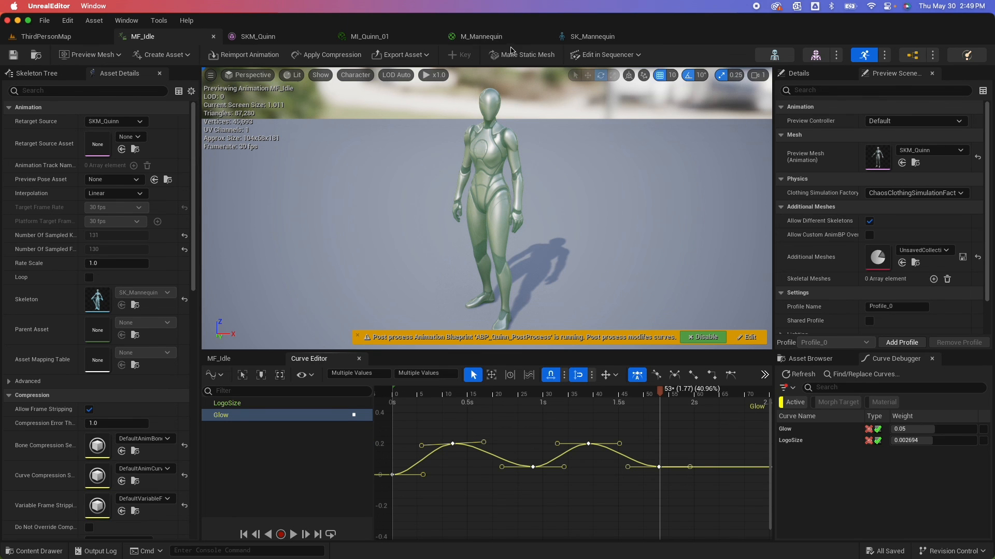
Return to ThirdPersonMap and run it in play to check Quinn's green glow.
click(45, 37)
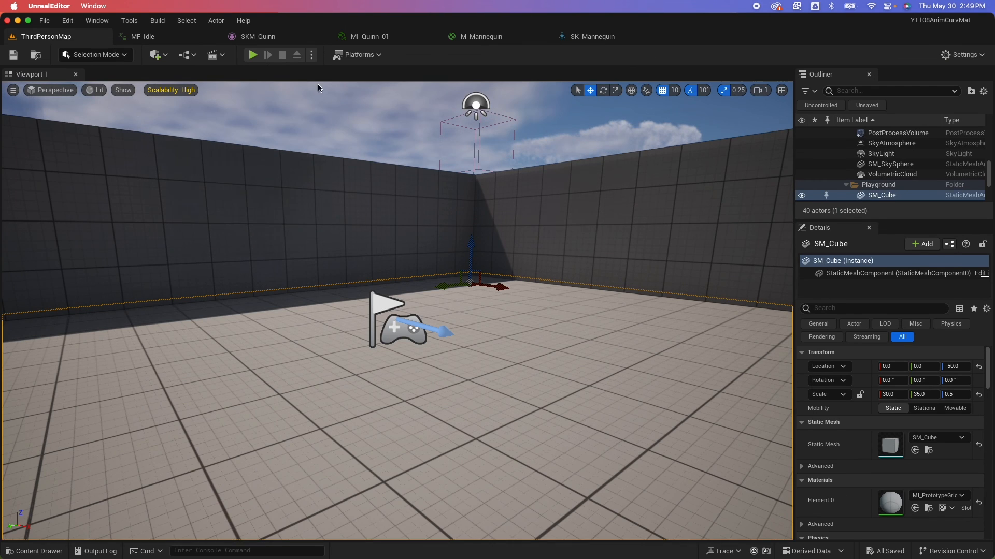
click(252, 55)
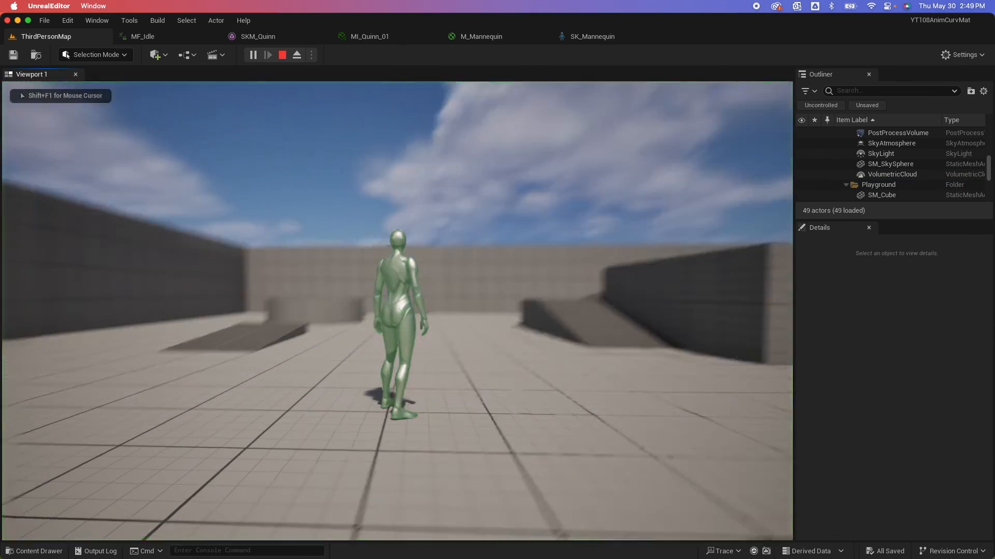